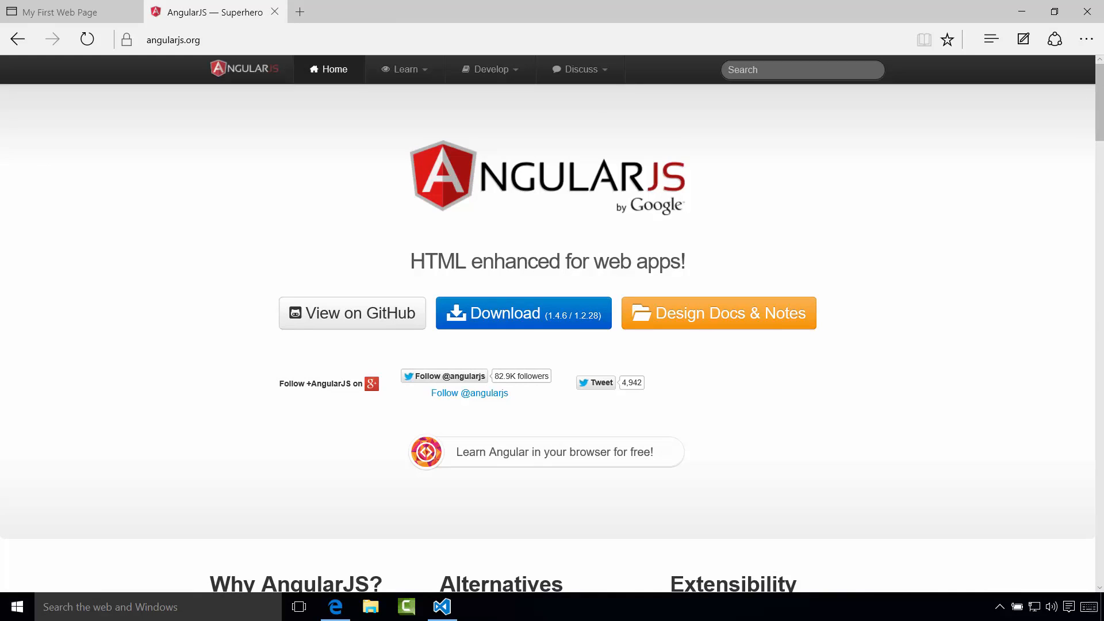
# Step: Review app.js in the Explorer, then bring up the project's index.html for editing
pyautogui.click(441, 607)
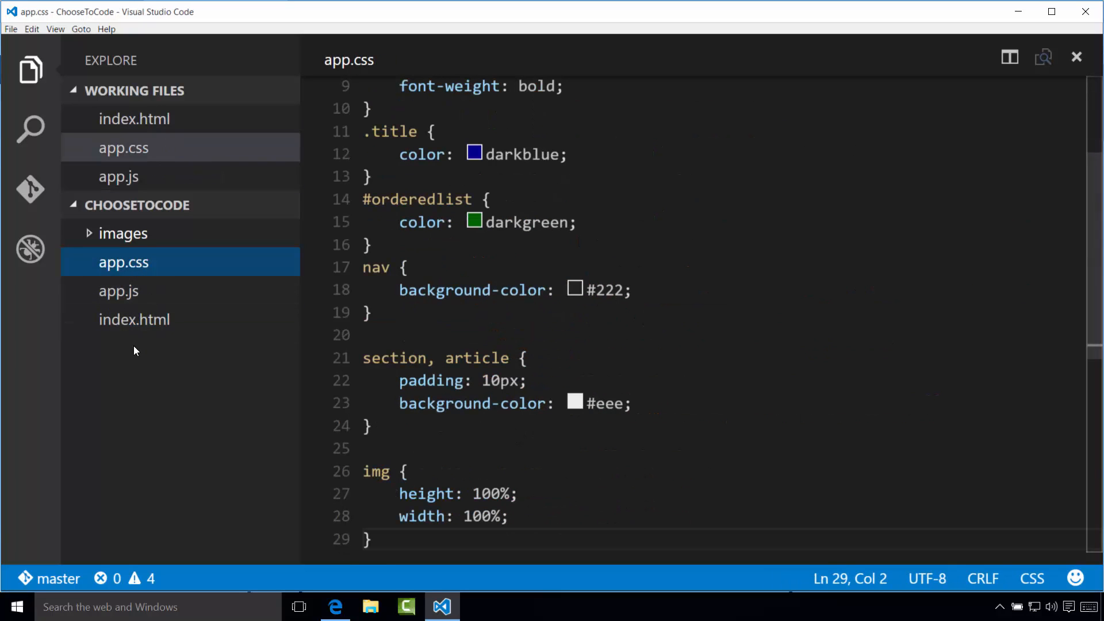
pyautogui.moveTo(136, 309)
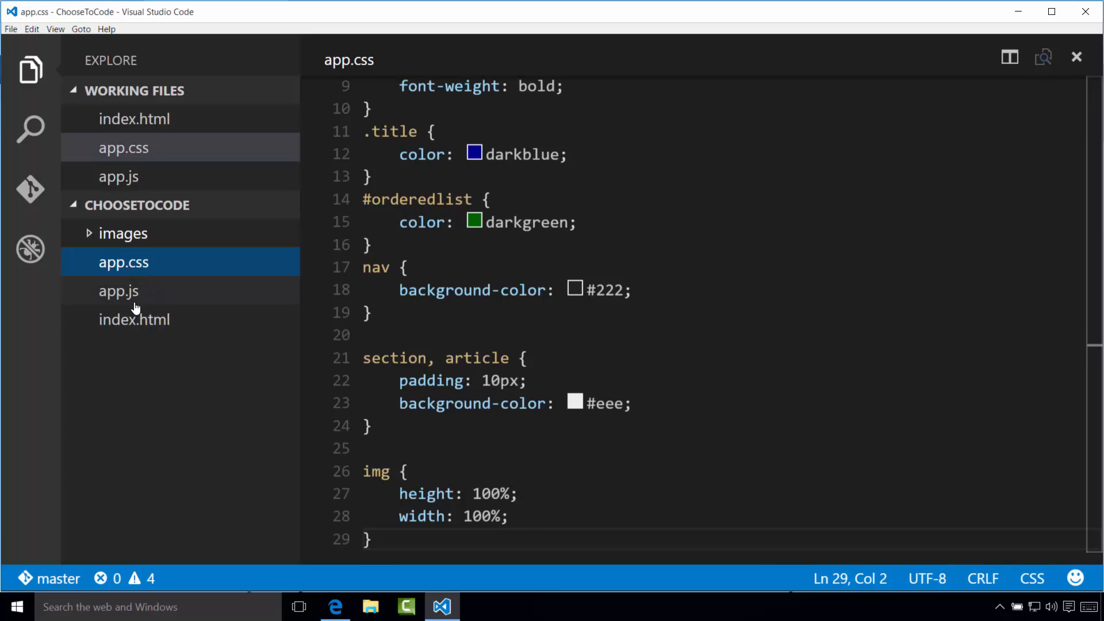
pyautogui.click(119, 291)
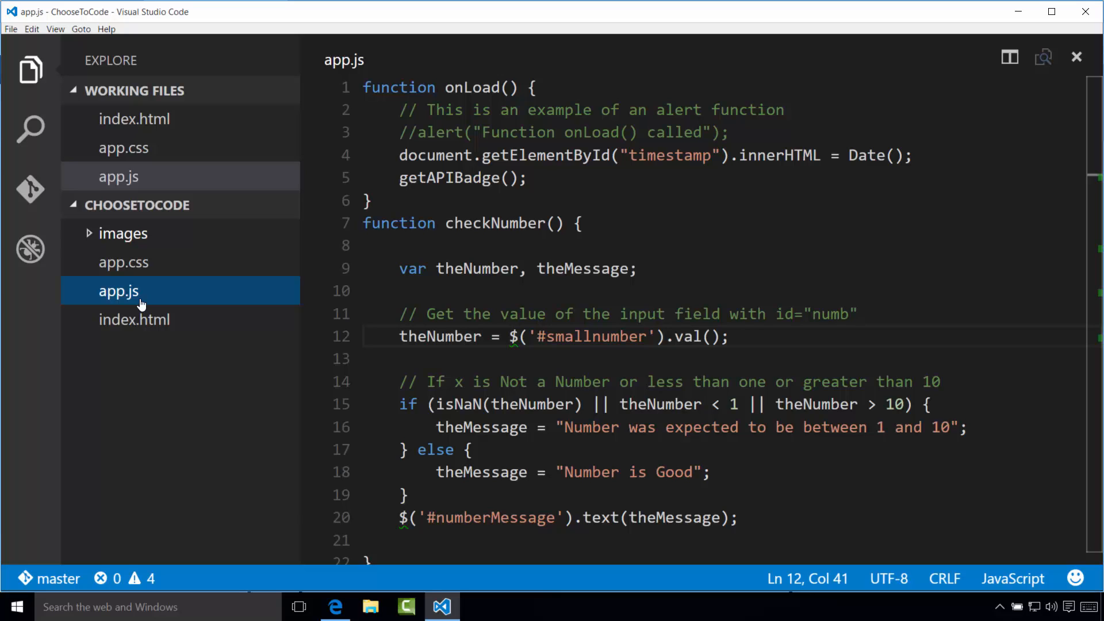
pyautogui.moveTo(152, 306)
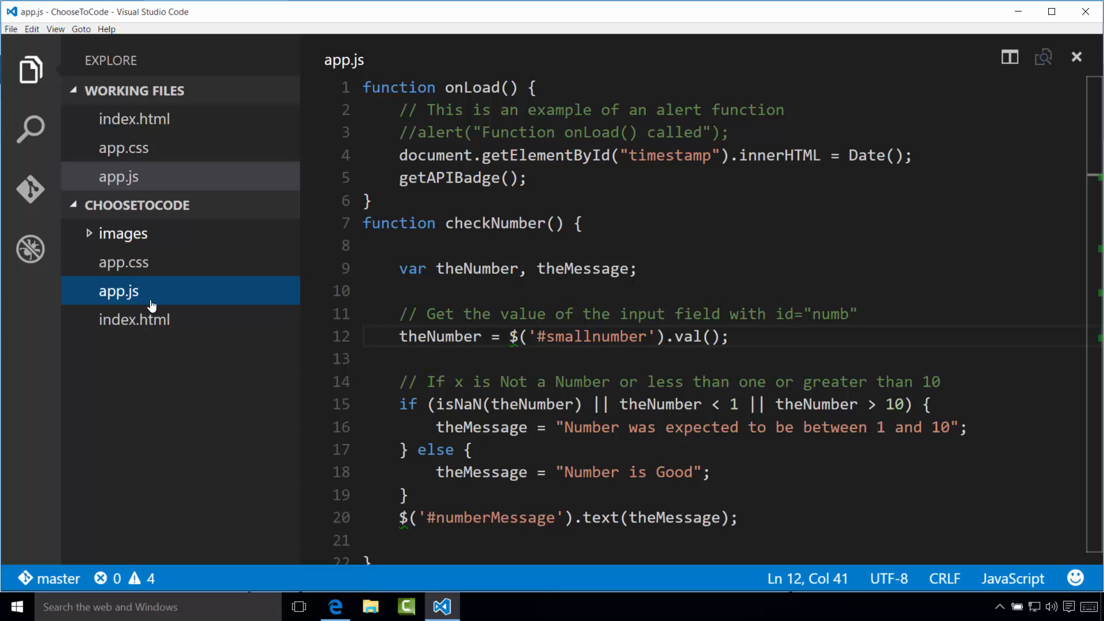
pyautogui.moveTo(148, 316)
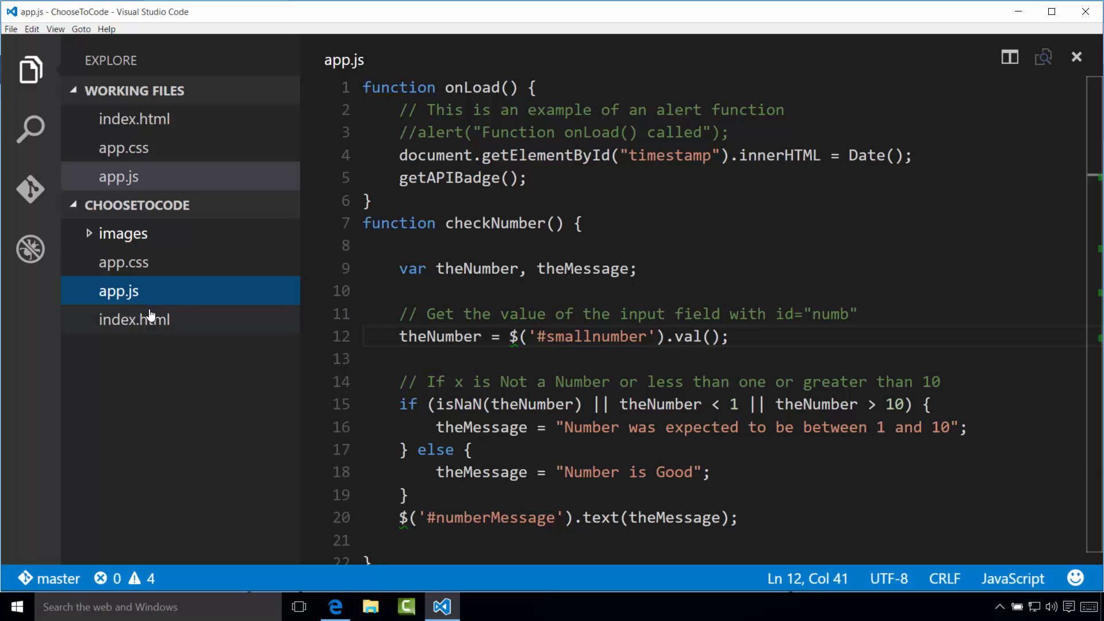
pyautogui.click(134, 319)
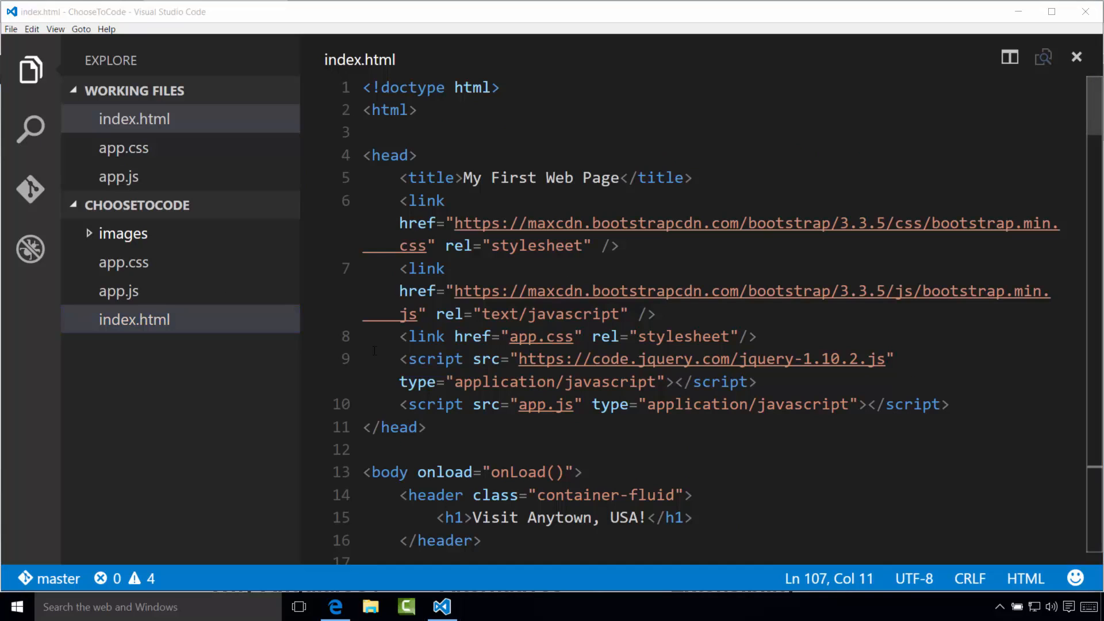
# Step: Add the AngularJS 1.4.5 cdnjs script tag after jQuery in index.html's head and save
pyautogui.press('enter')
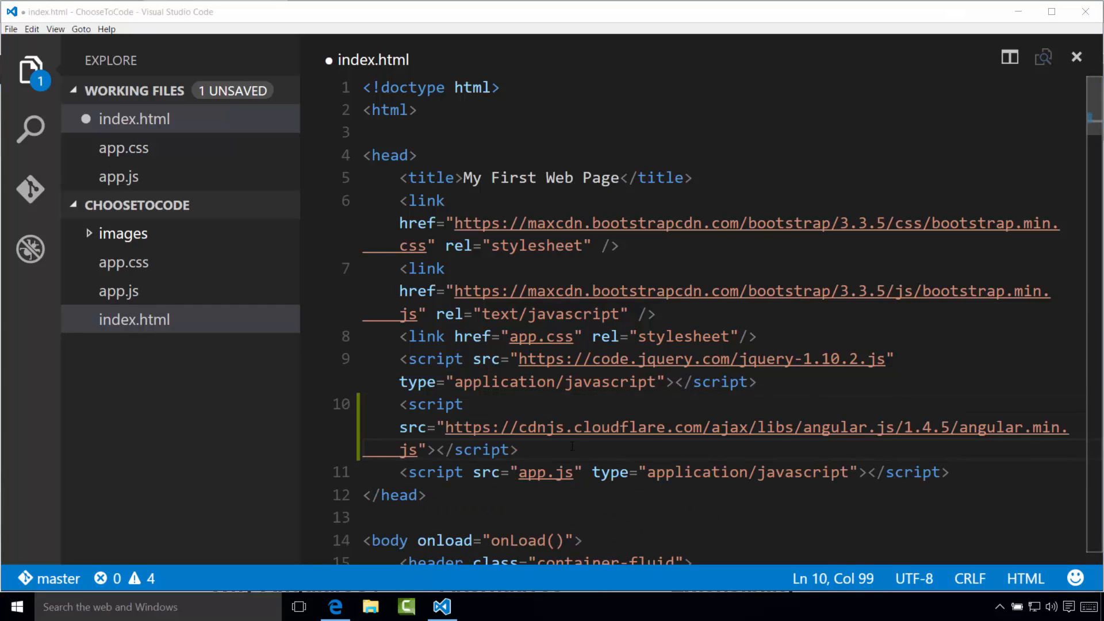
pyautogui.moveTo(83, 68)
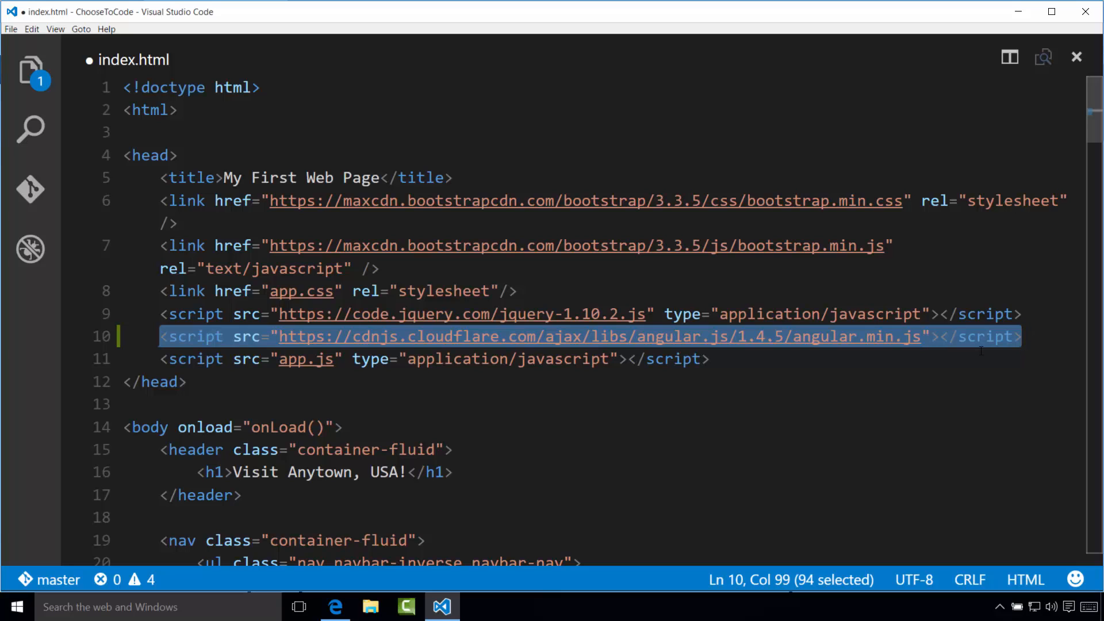
pyautogui.click(711, 359)
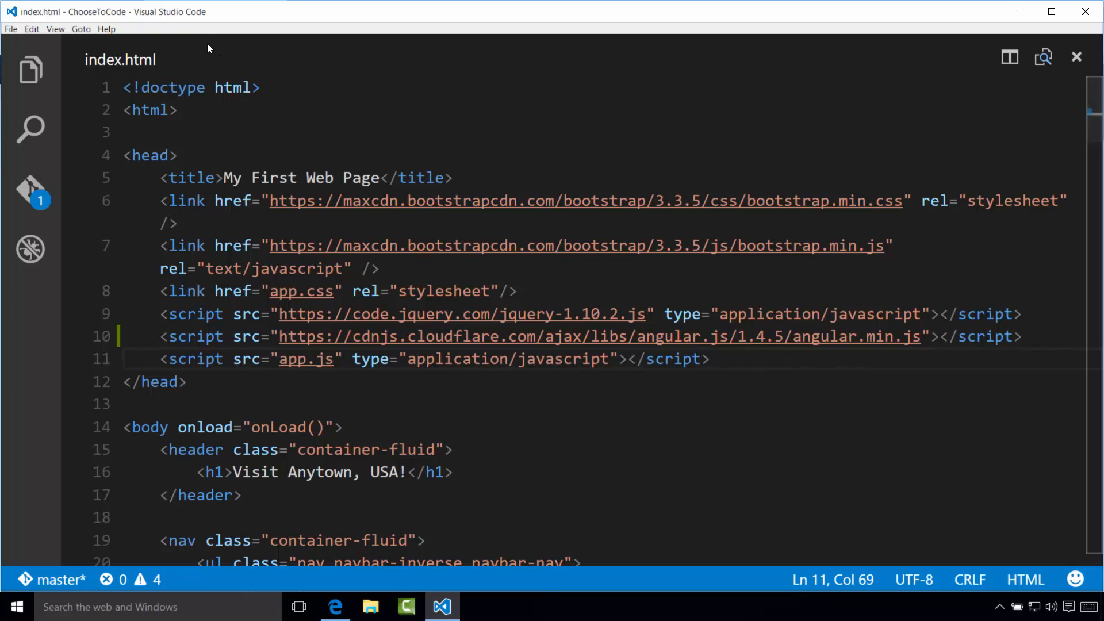
# Step: Start app.js with var app = angular.module("angularApp", []); save it and return to index.html
pyautogui.press('Ctrl+p')
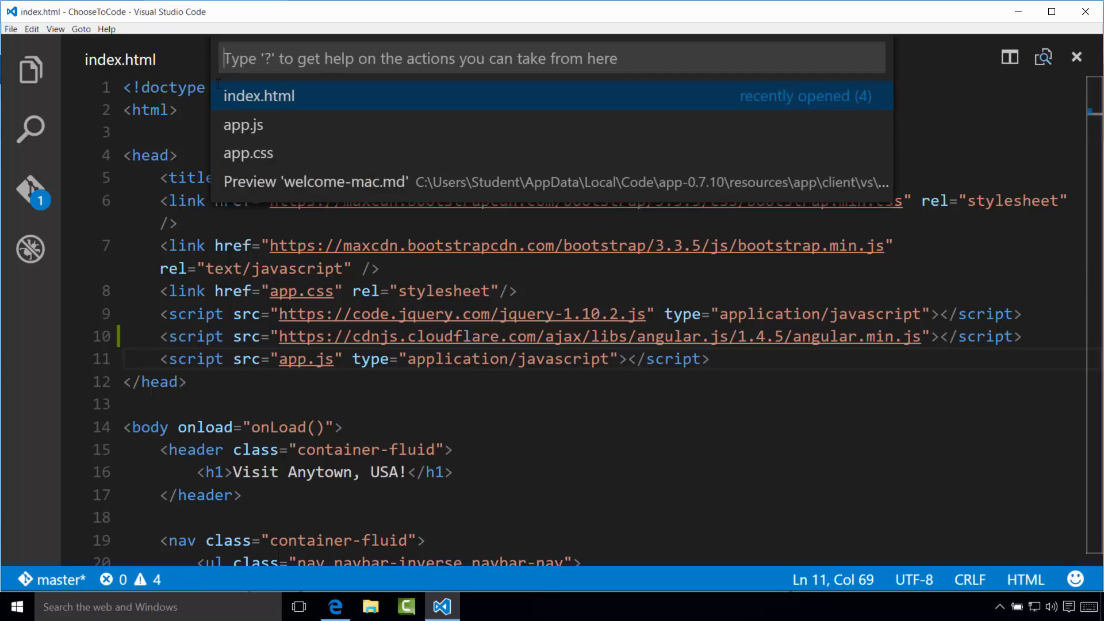
pyautogui.click(244, 124)
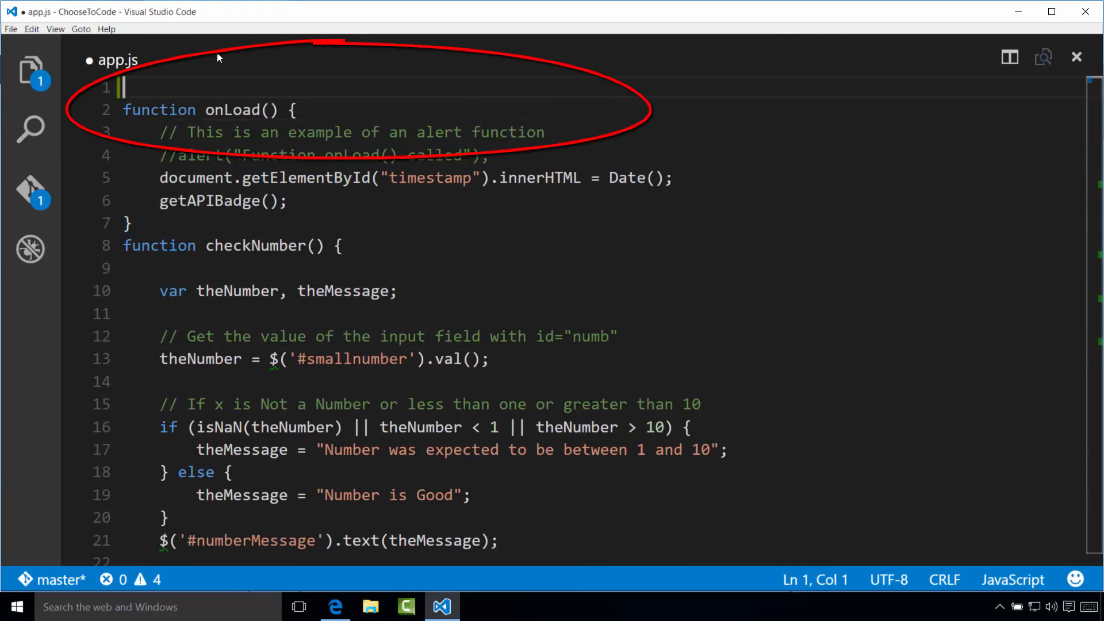
pyautogui.write('var app = angular.module("angularApp", []);')
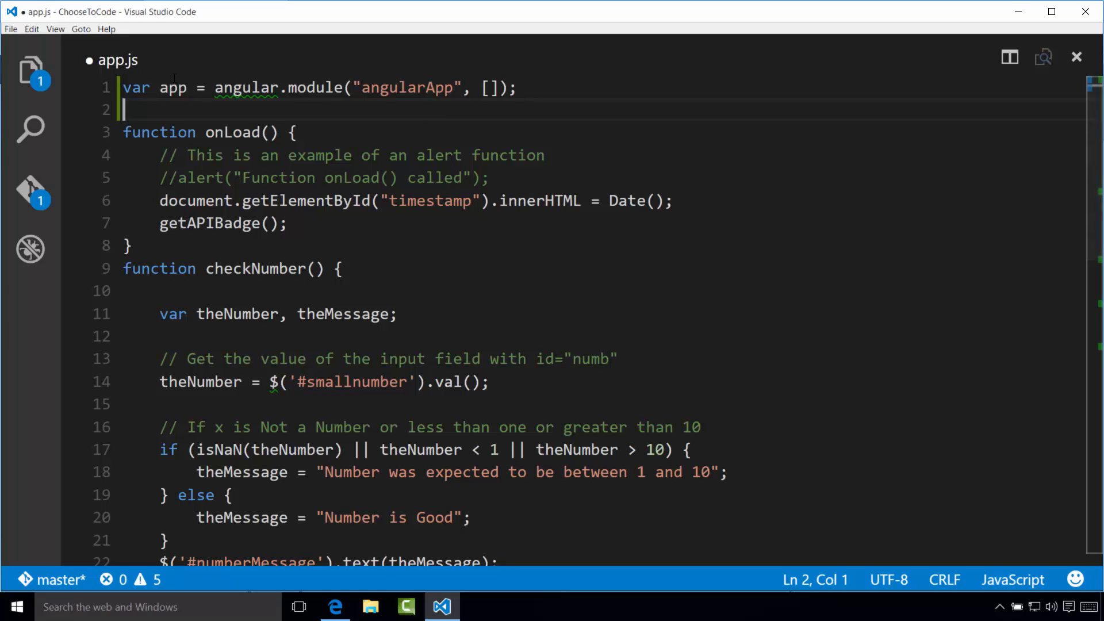
pyautogui.press('ctrl+p')
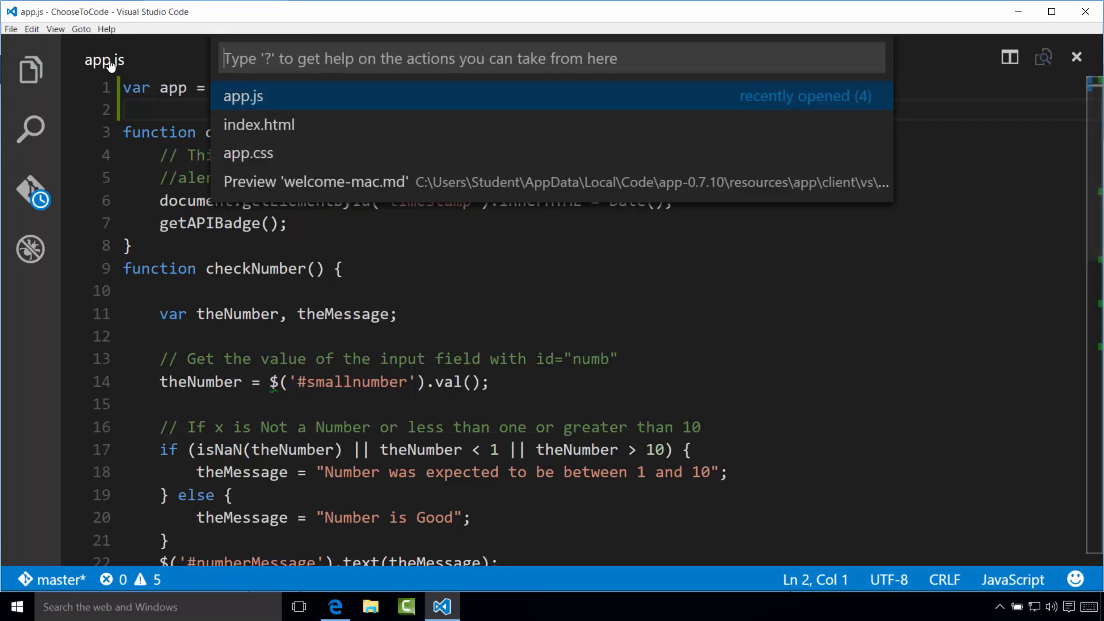
pyautogui.click(259, 124)
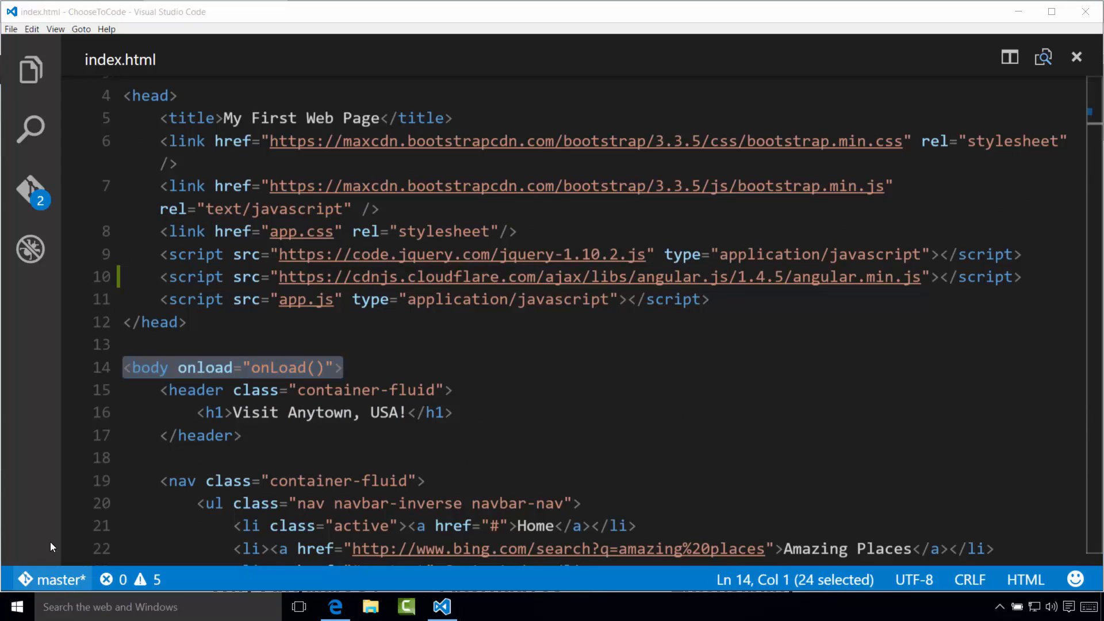
# Step: Add ng-app="angularApp" to index.html's body tag after onload and save the page
pyautogui.click(338, 367)
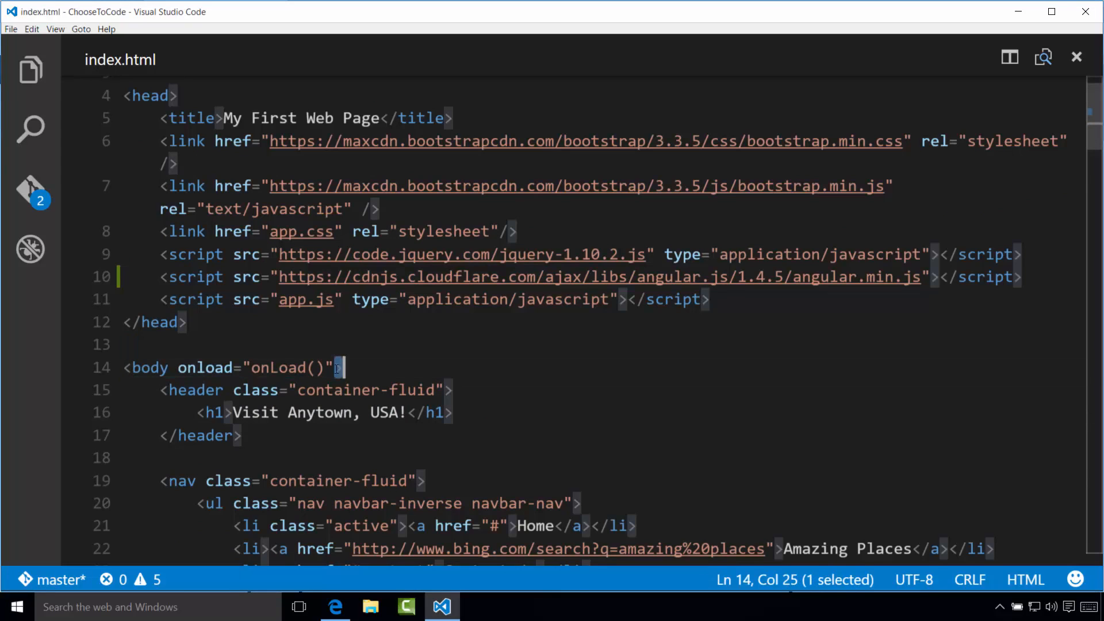
pyautogui.write('ng-app="angularApp"')
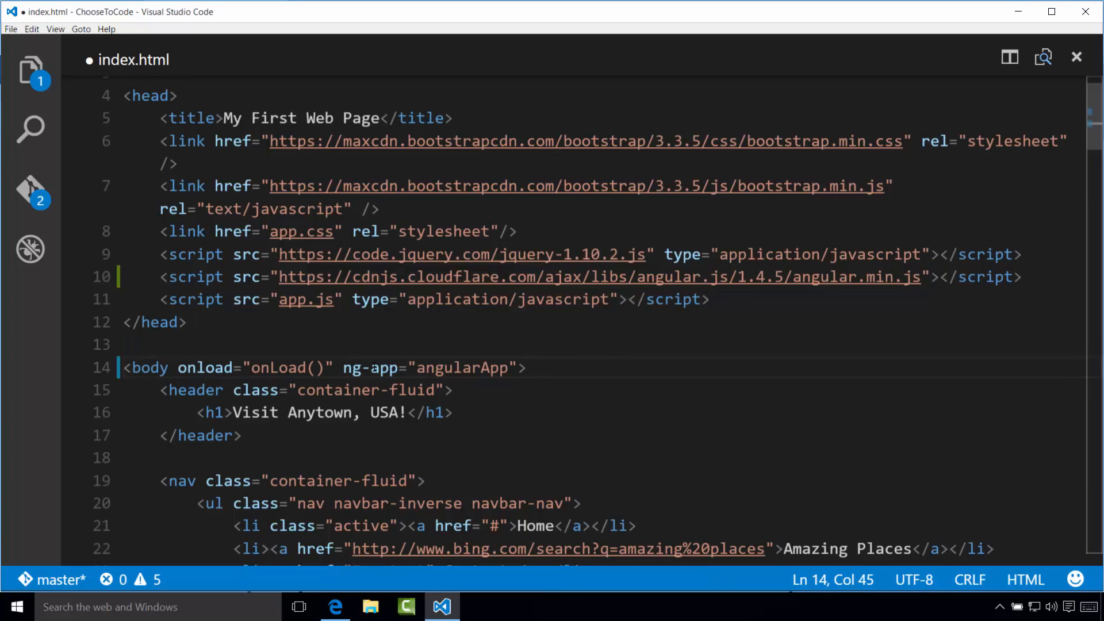
pyautogui.moveTo(537, 352)
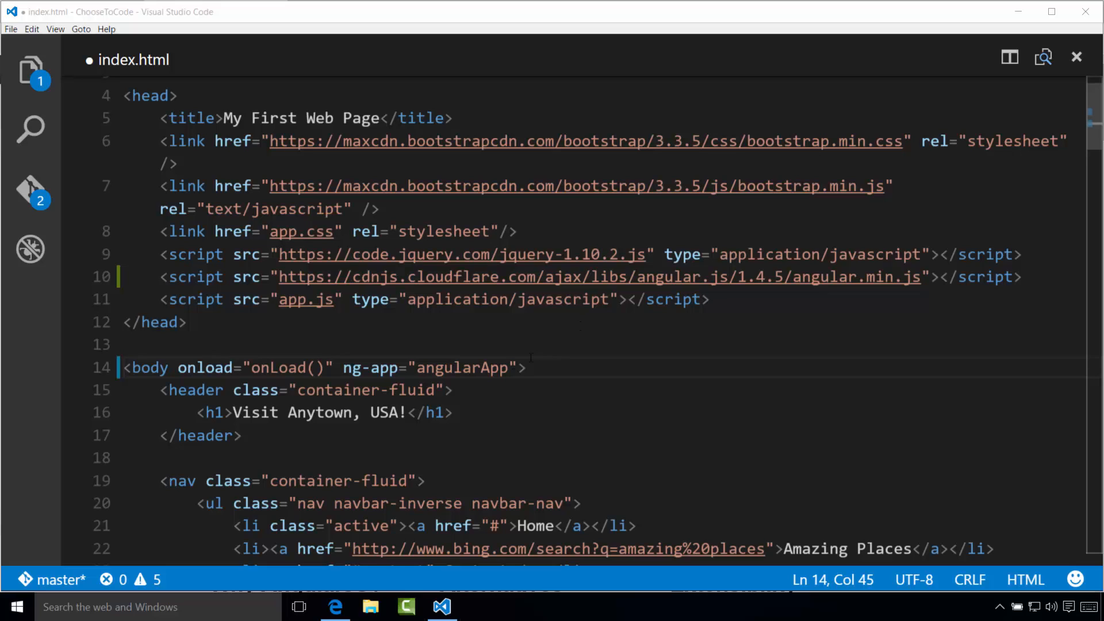
pyautogui.click(455, 413)
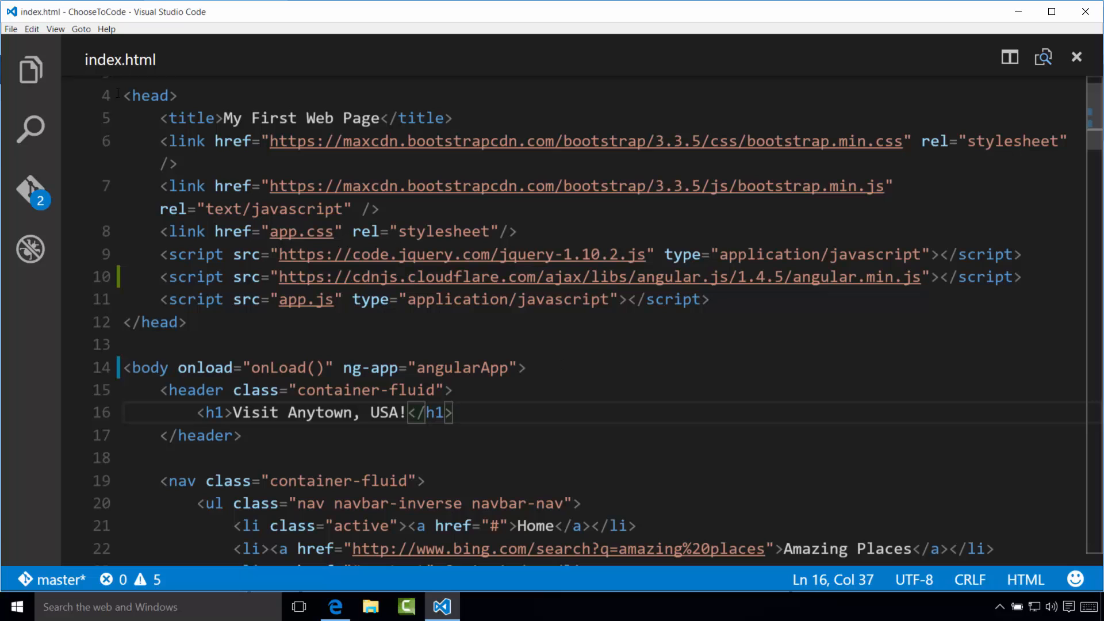
# Step: Create MainController.js in the project root with a MainController setting $scope.timestamp to Date(), and save it
pyautogui.click(30, 70)
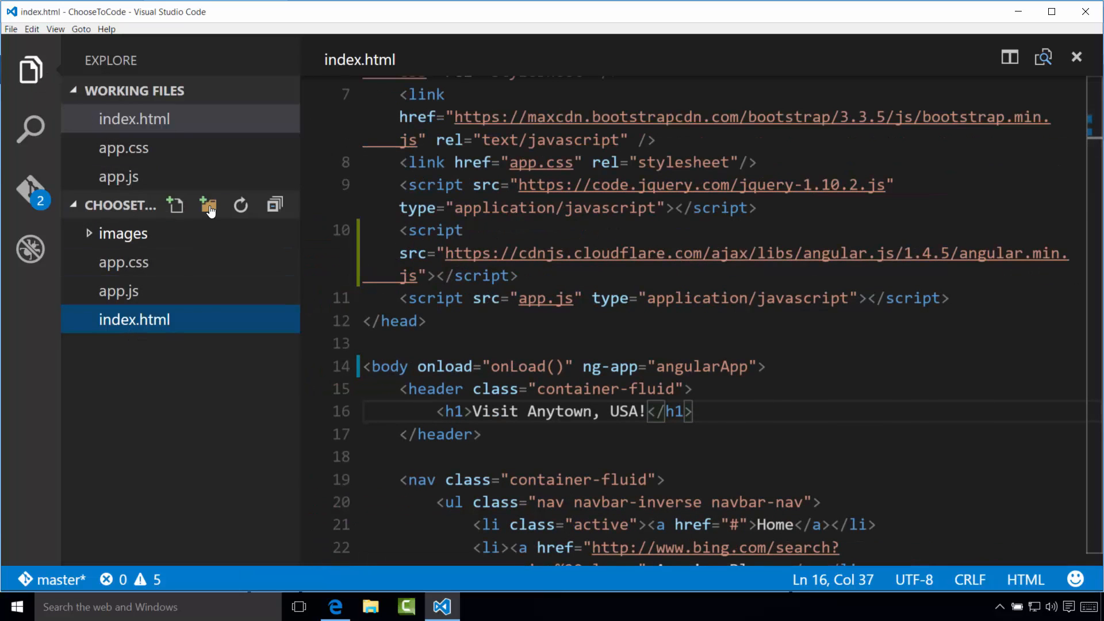
pyautogui.click(175, 205)
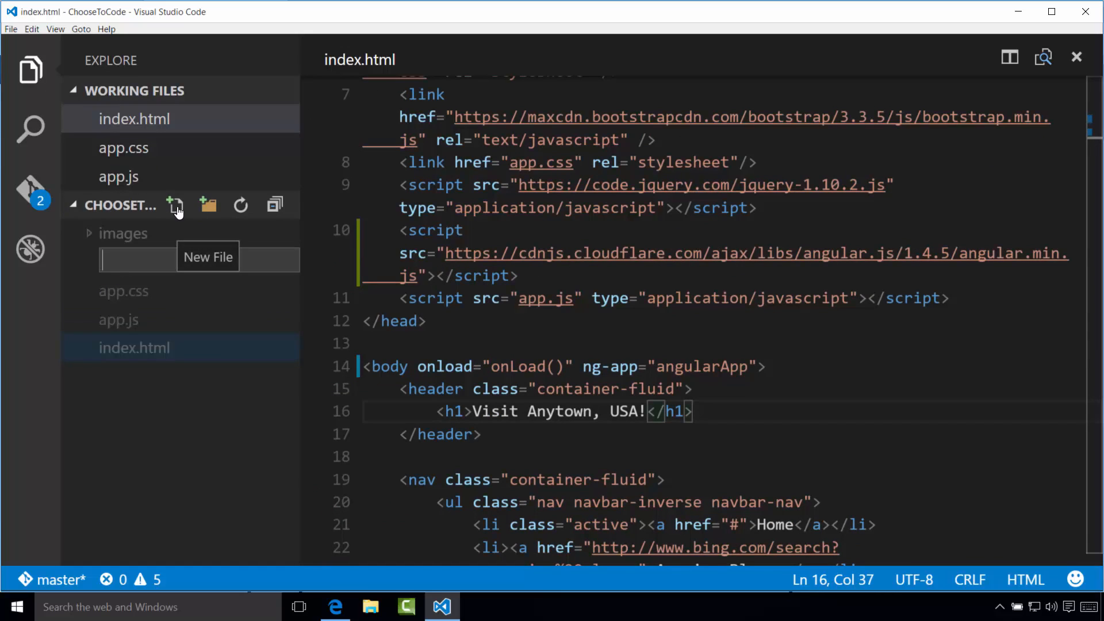
pyautogui.write('main')
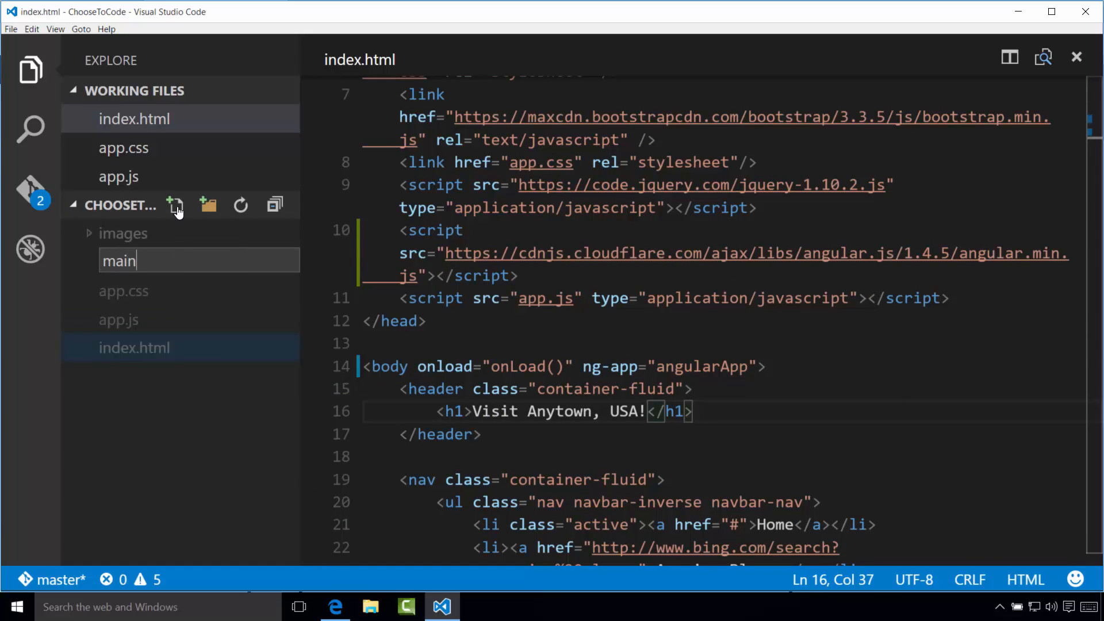
pyautogui.write('MainC')
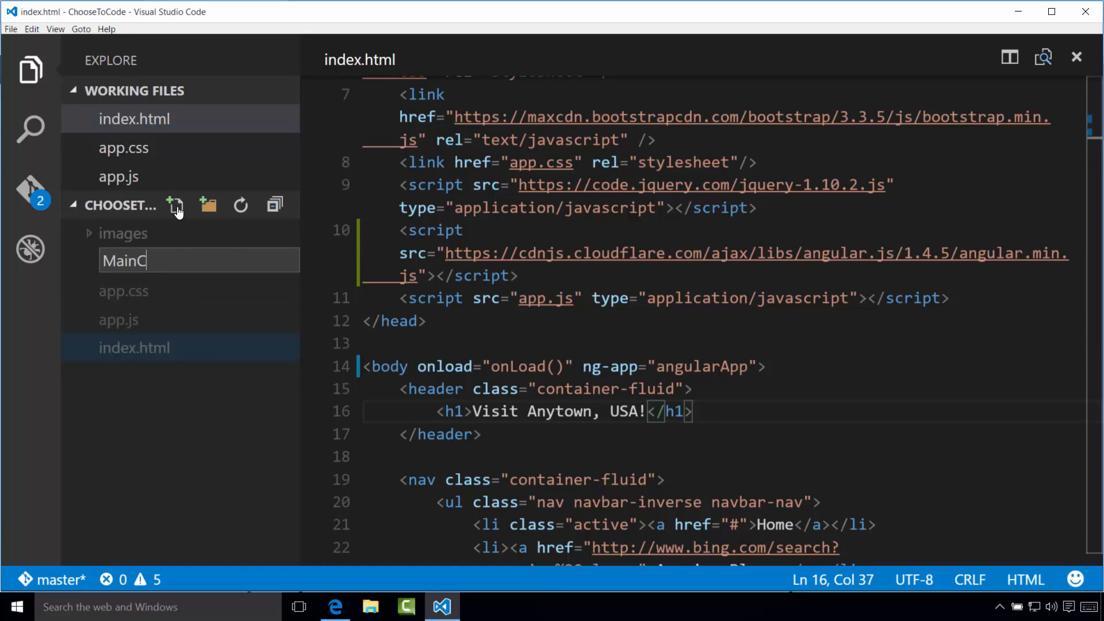
pyautogui.write('ontroller.js')
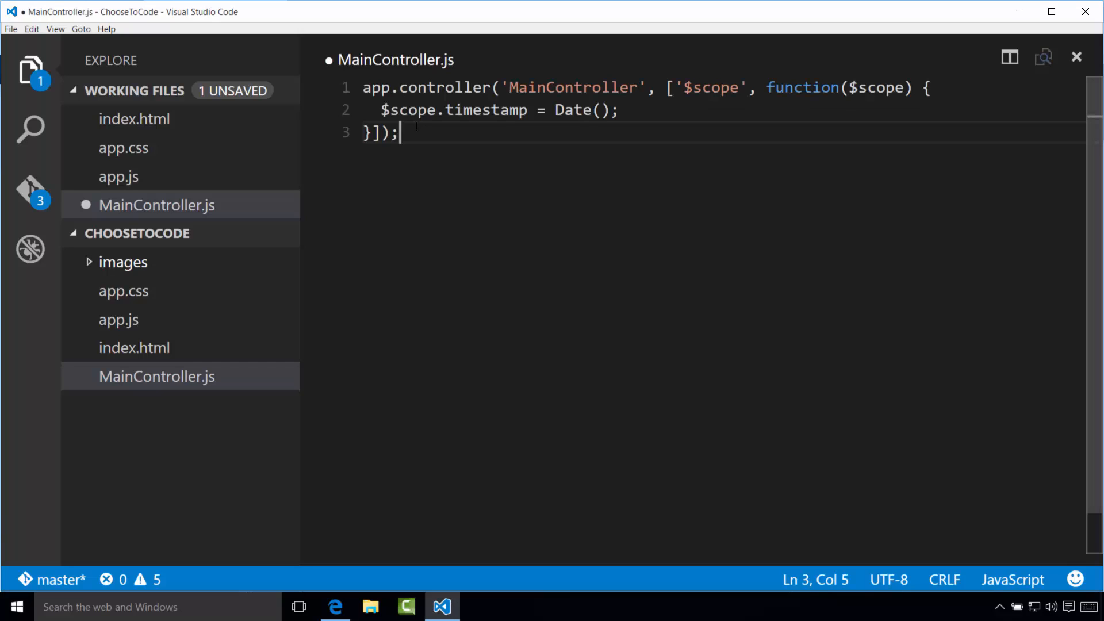
pyautogui.press('ctrl+s')
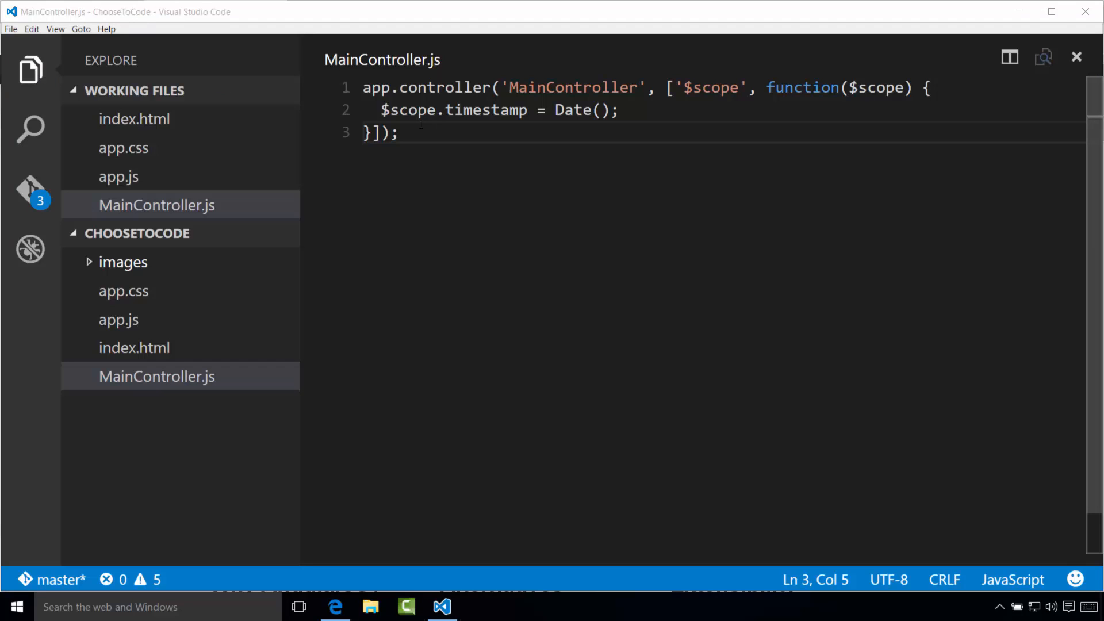
pyautogui.moveTo(249, 152)
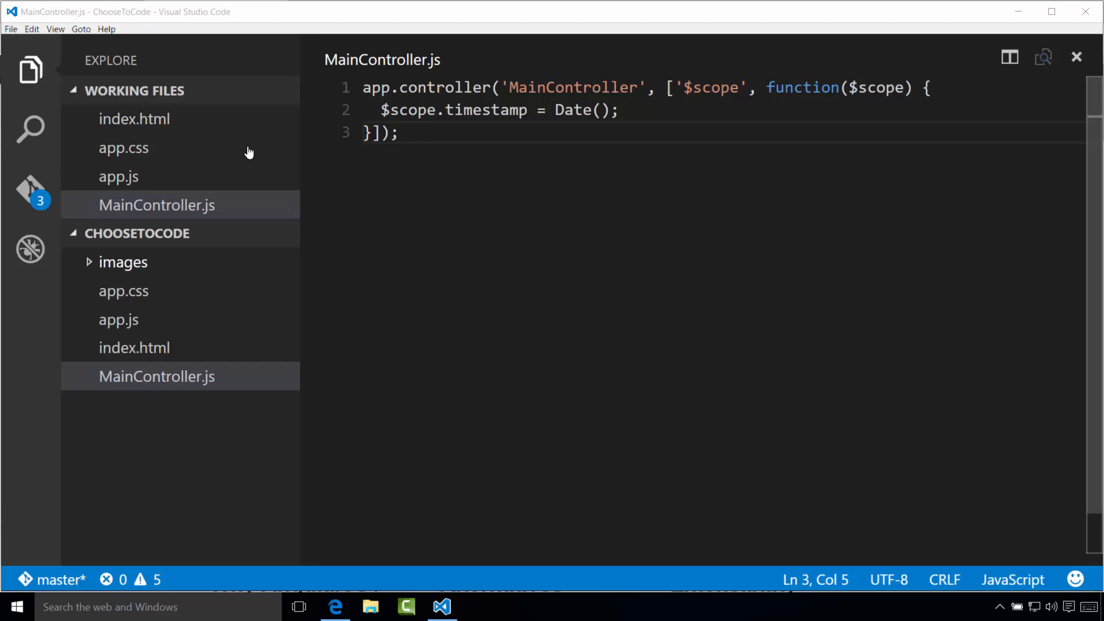
# Step: Duplicate the app.js script line in index.html's head and point the copy at MainController.js
pyautogui.click(134, 347)
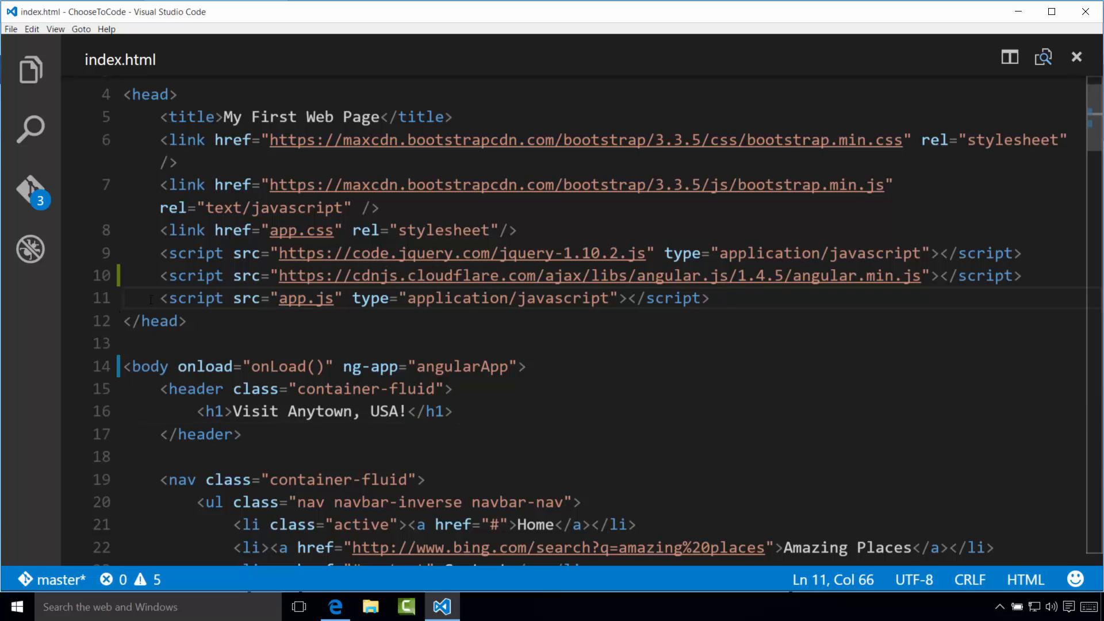
pyautogui.tripleClick(422, 298)
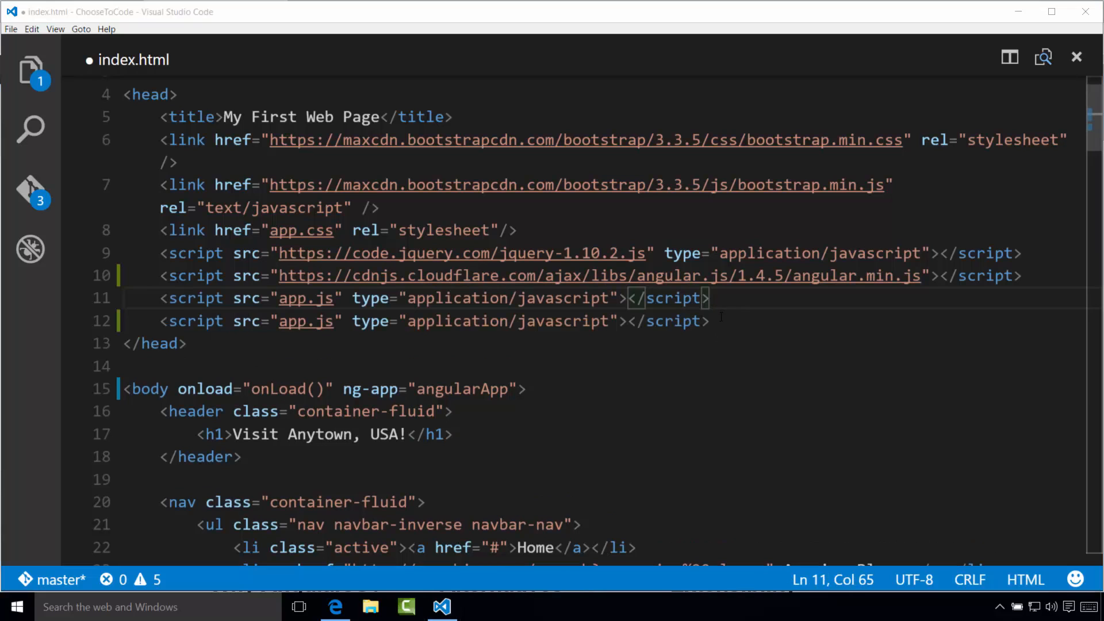
pyautogui.click(718, 321)
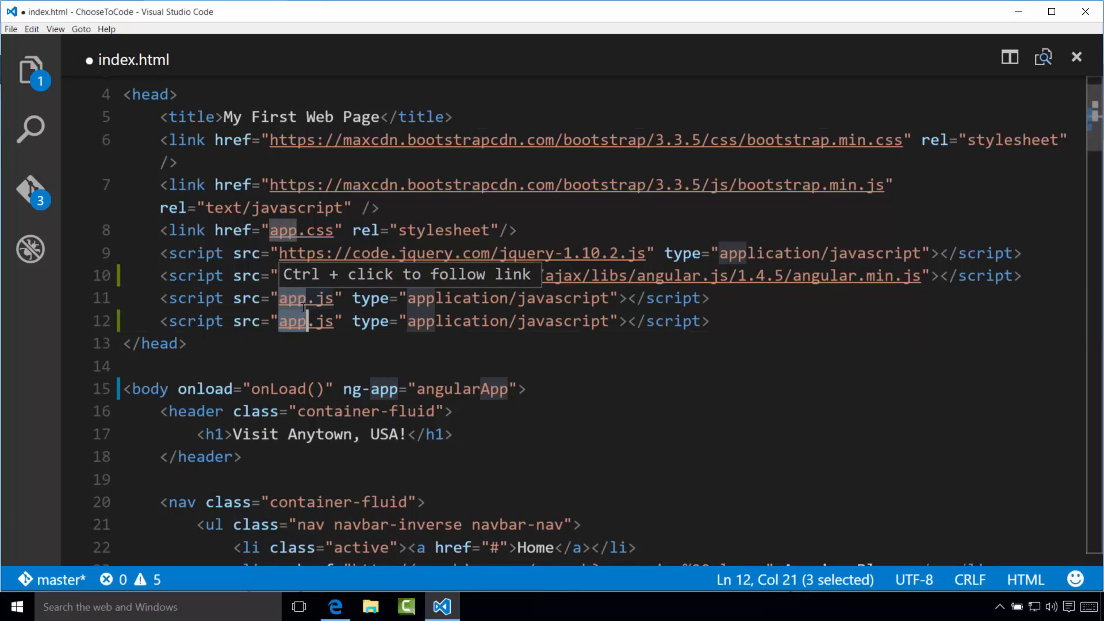
pyautogui.write('MainCon')
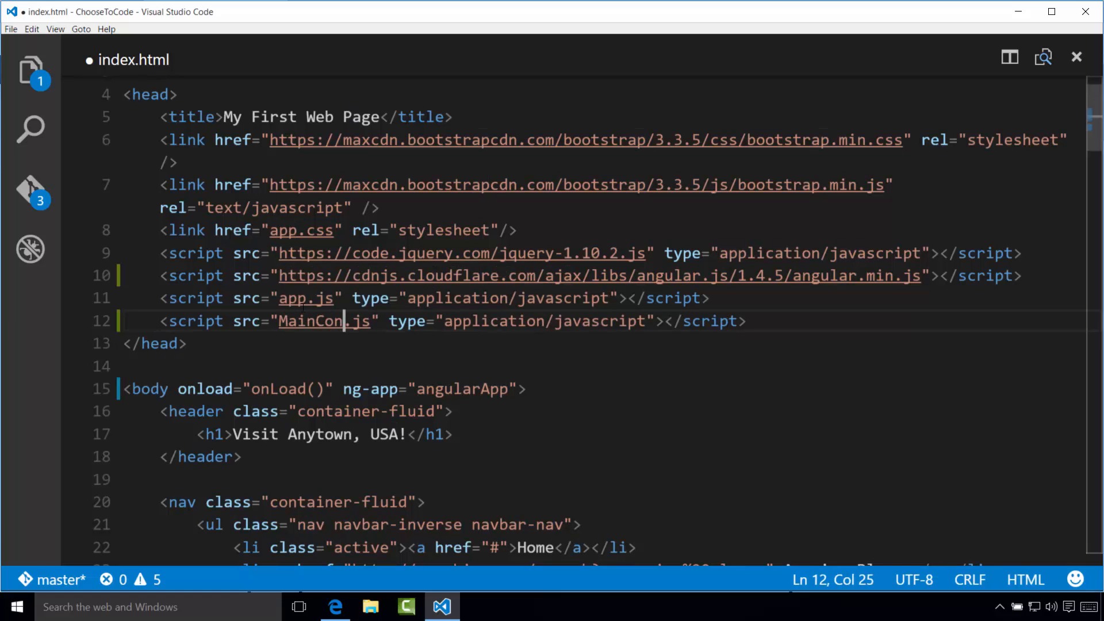
pyautogui.write('troller')
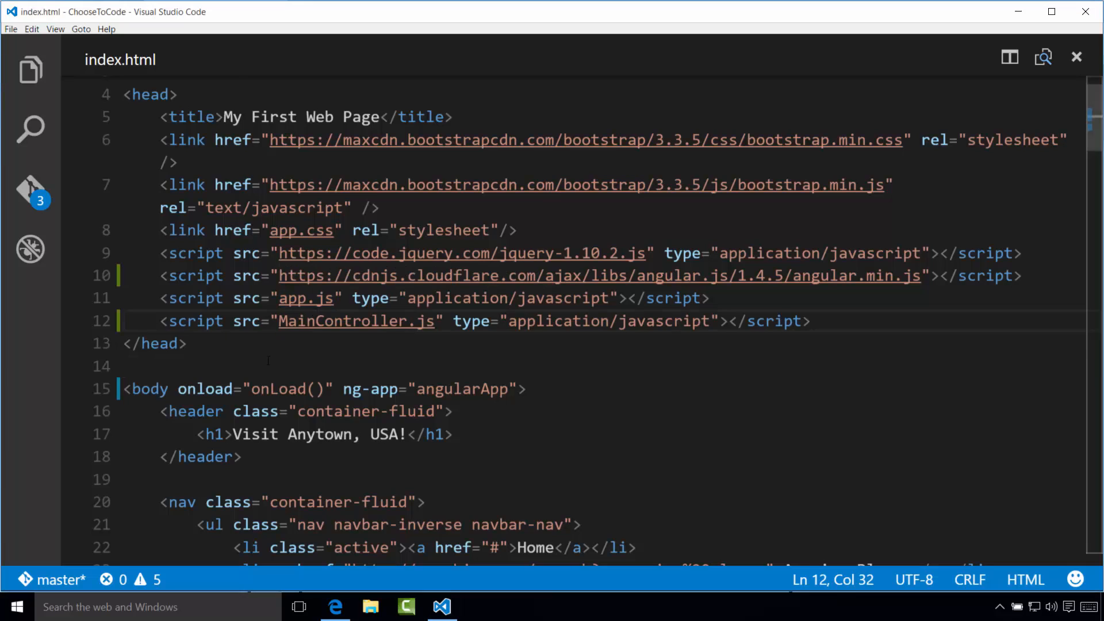
# Step: Wrap the body content in <div ng-controller="MainController"> with a closing </div> before </body>
pyautogui.scroll(-3)
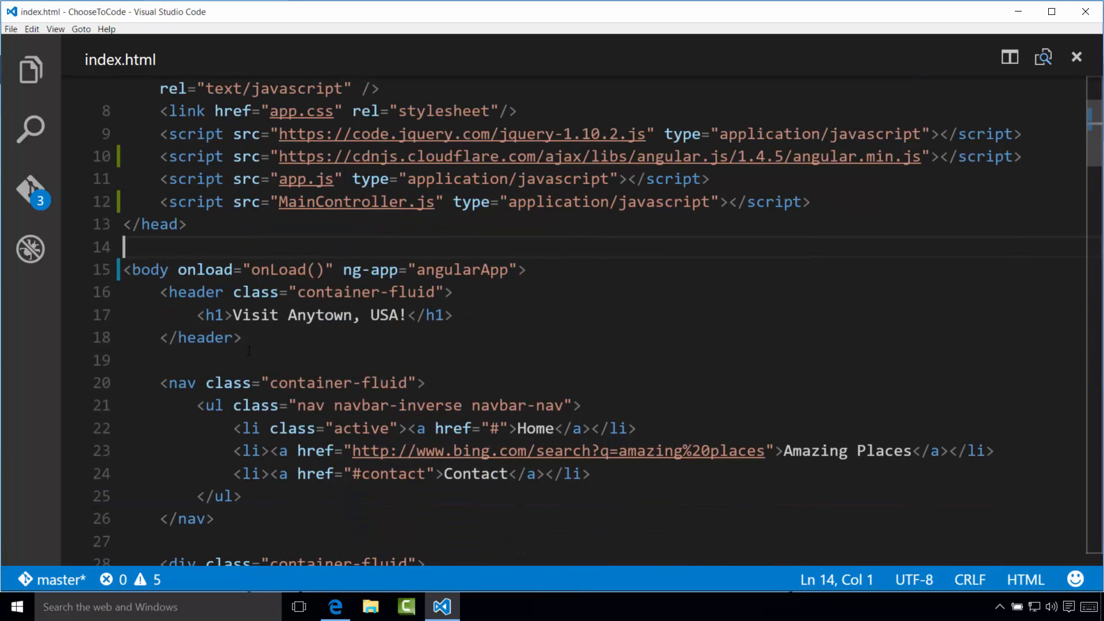
pyautogui.click(161, 291)
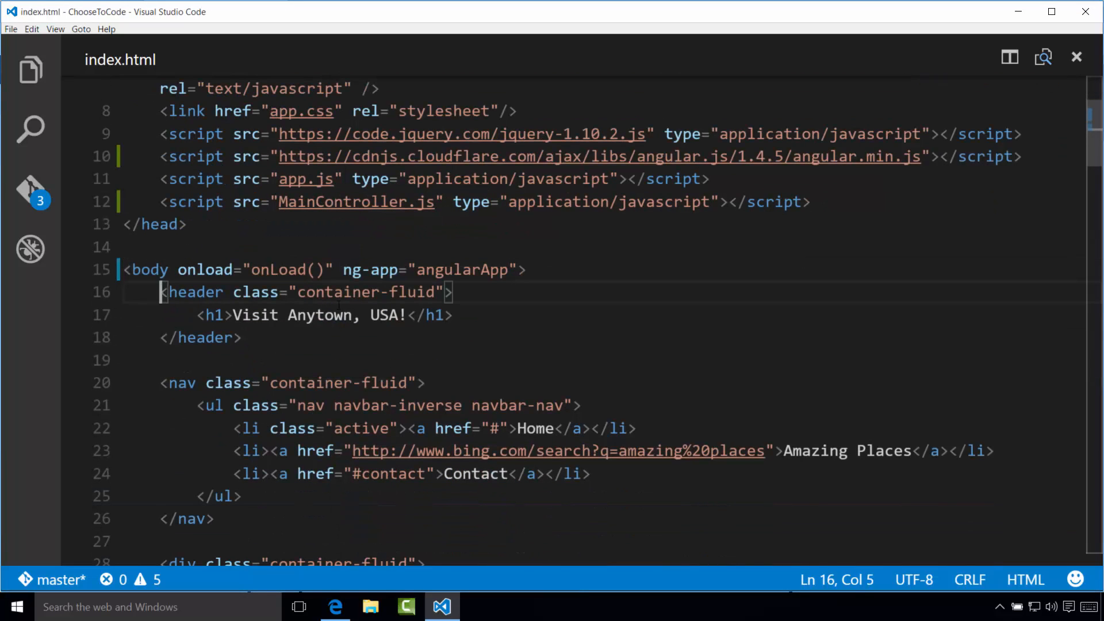
pyautogui.press('Enter')
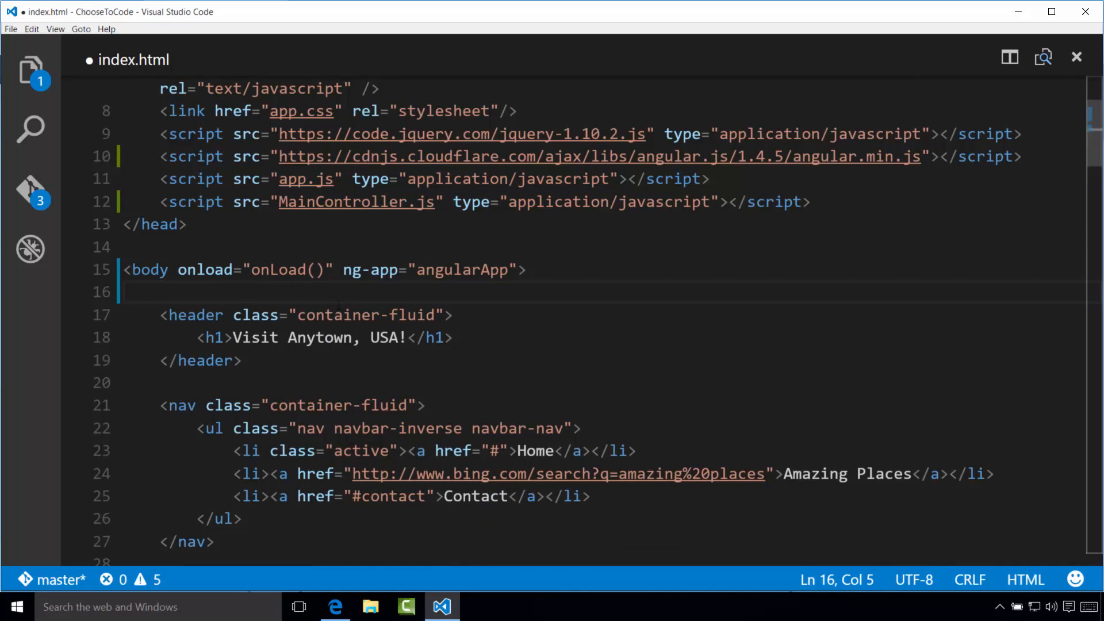
pyautogui.write('<div')
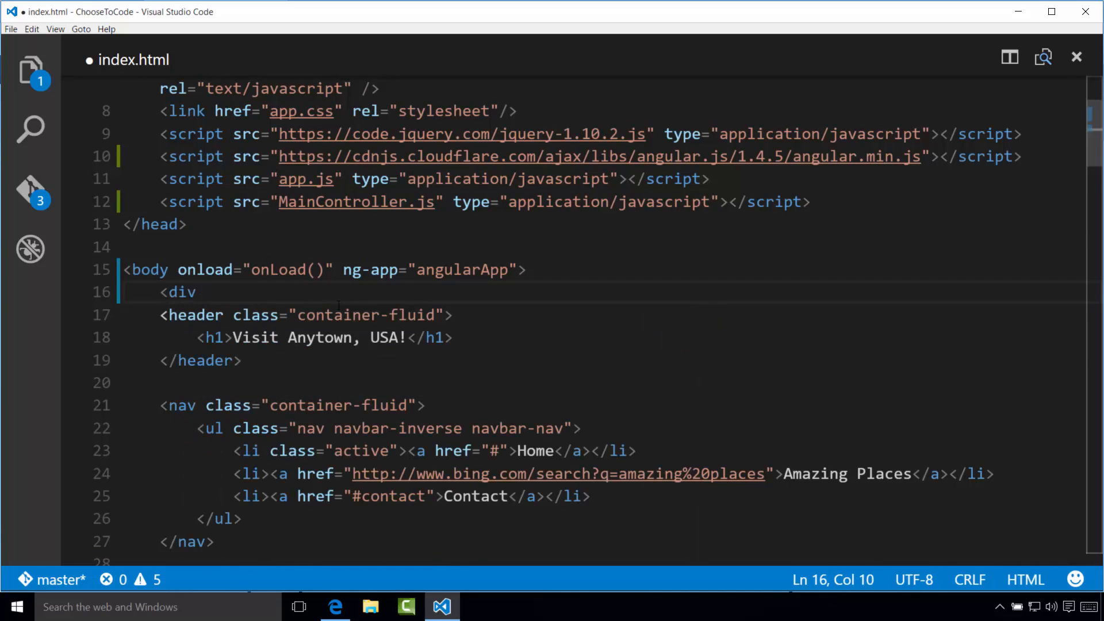
pyautogui.write('ng-controller="Main')
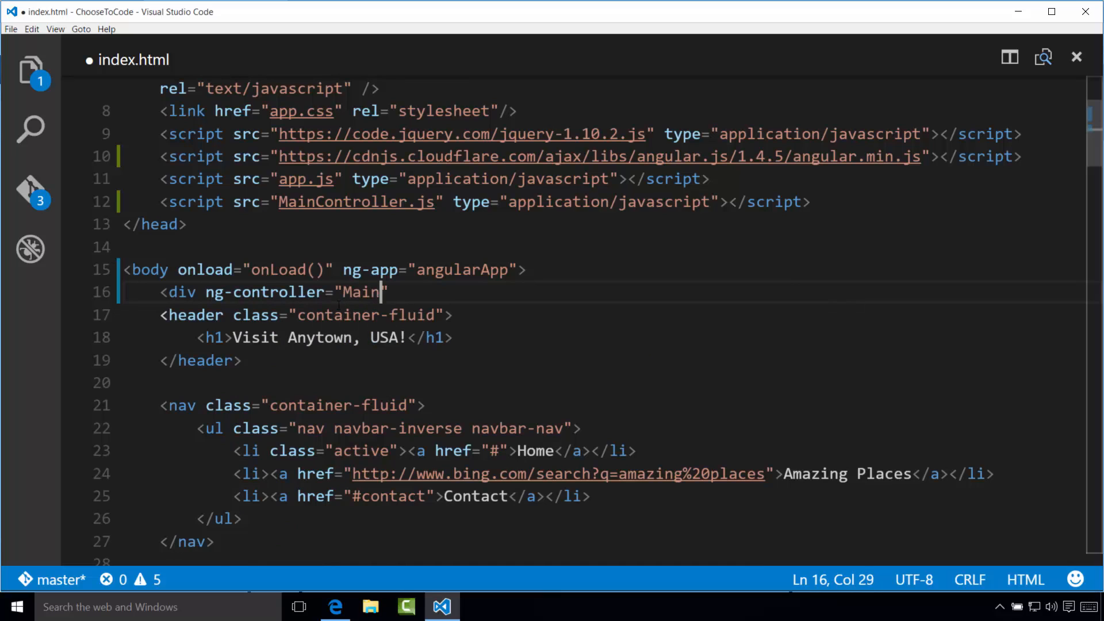
pyautogui.write('Controller')
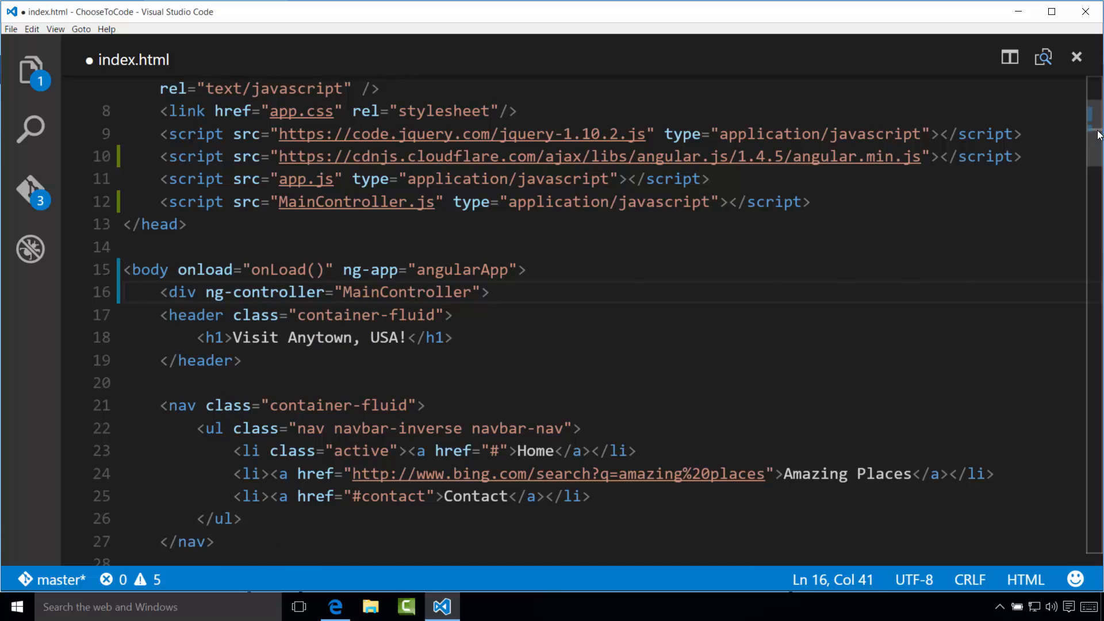
pyautogui.scroll(-3)
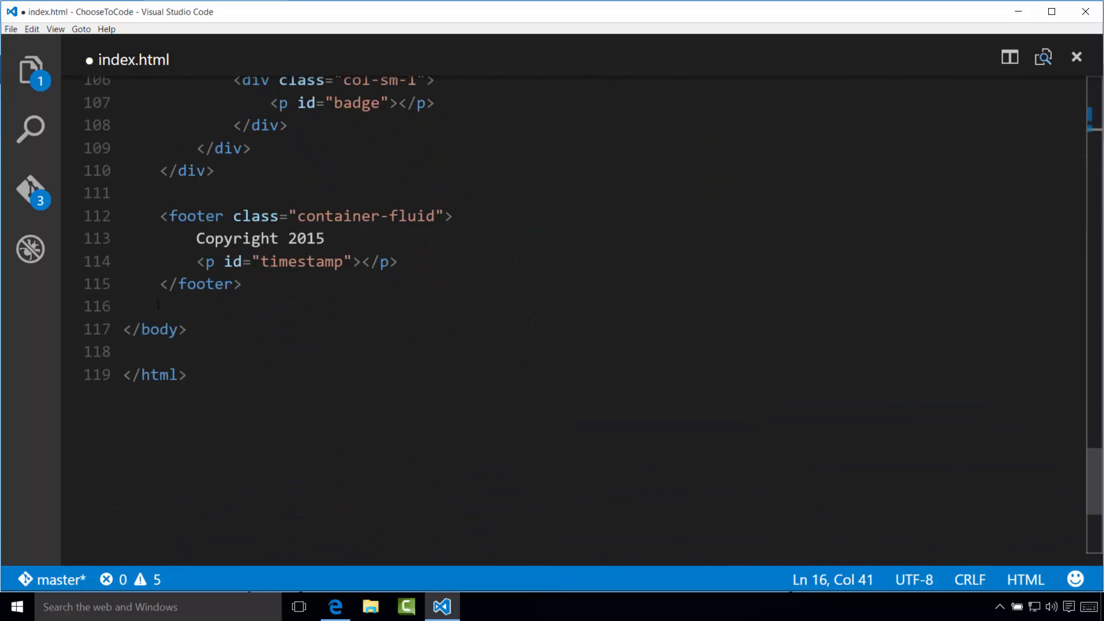
pyautogui.write('</div>')
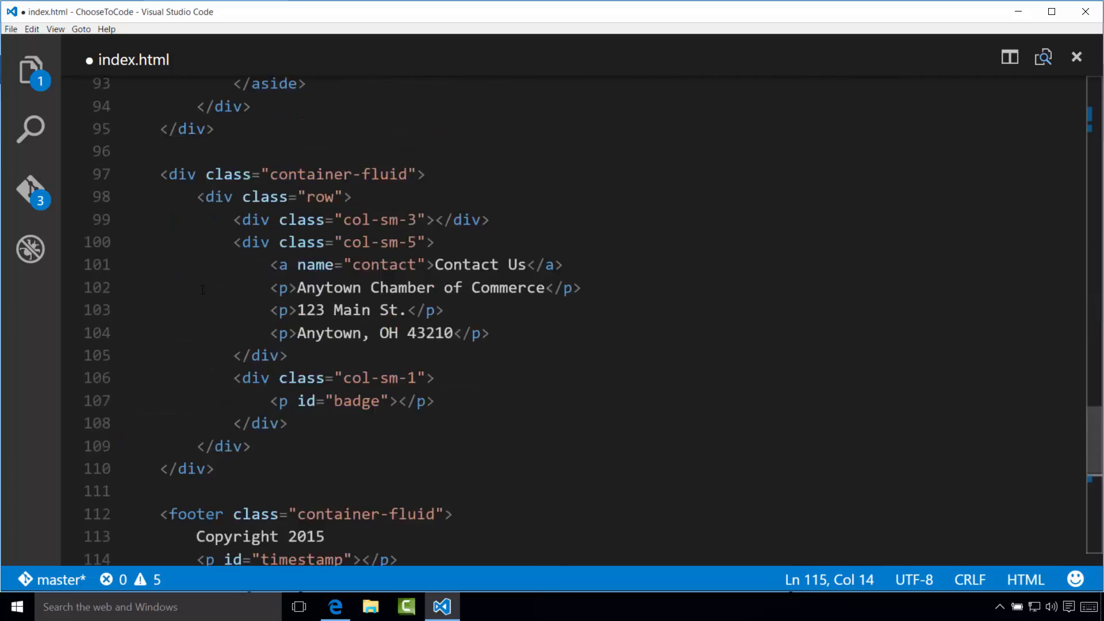
# Step: Re-indent the wrapped body content and save index.html
pyautogui.scroll(3)
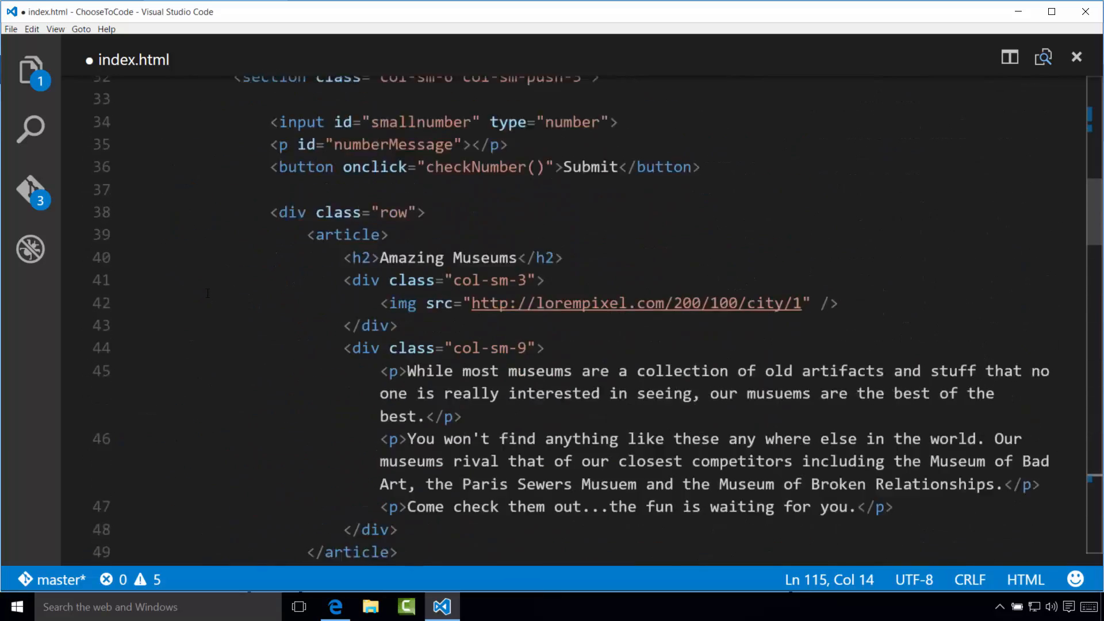
pyautogui.scroll(3)
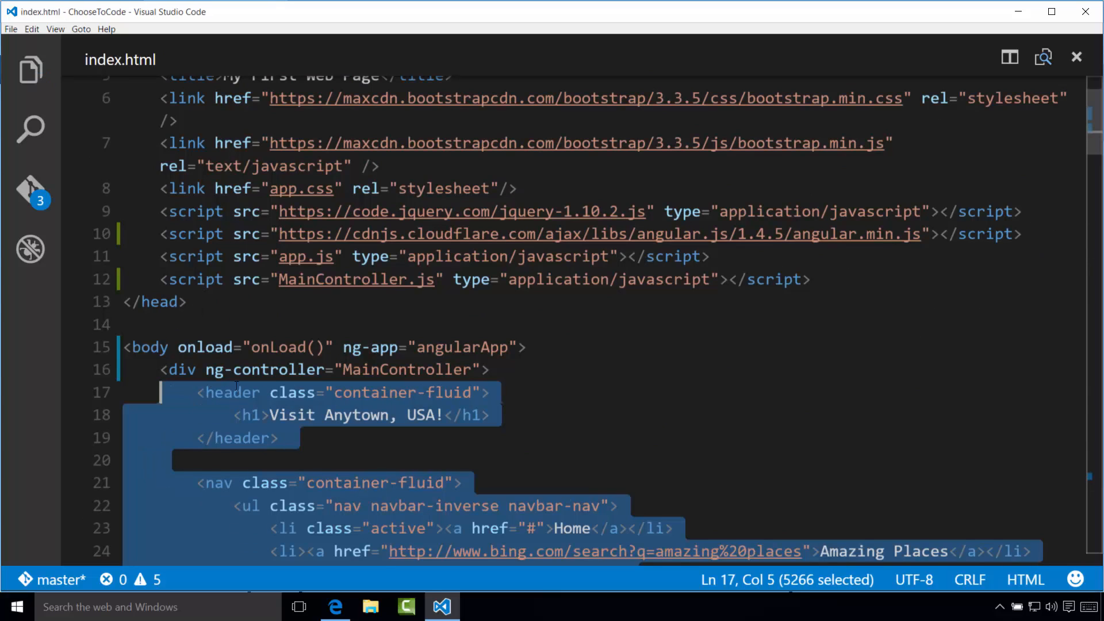
pyautogui.click(491, 370)
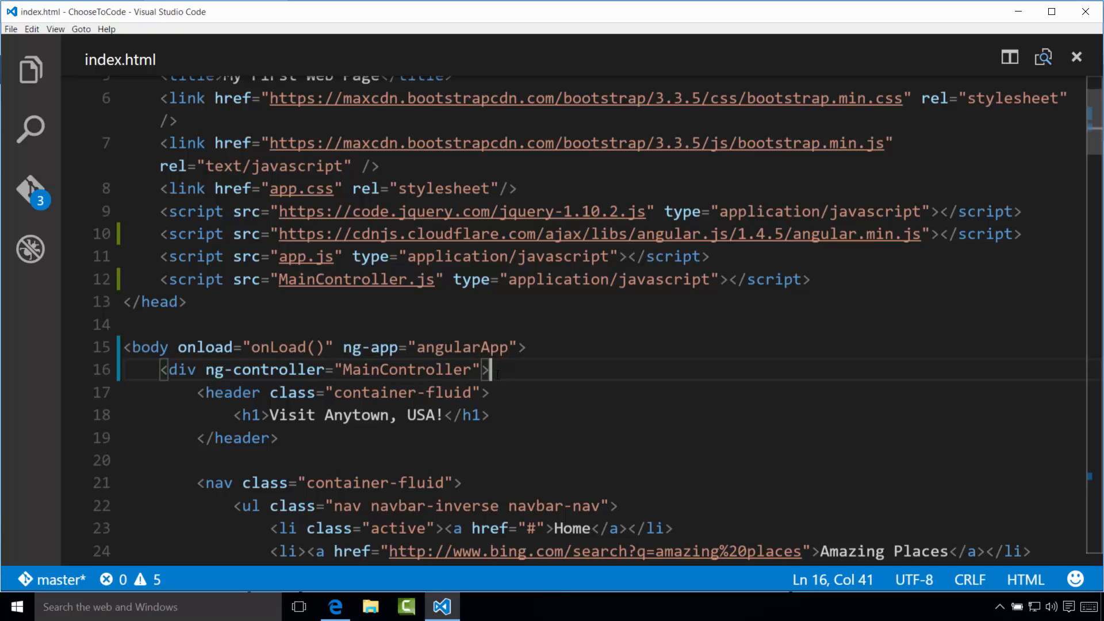
pyautogui.doubleClick(464, 348)
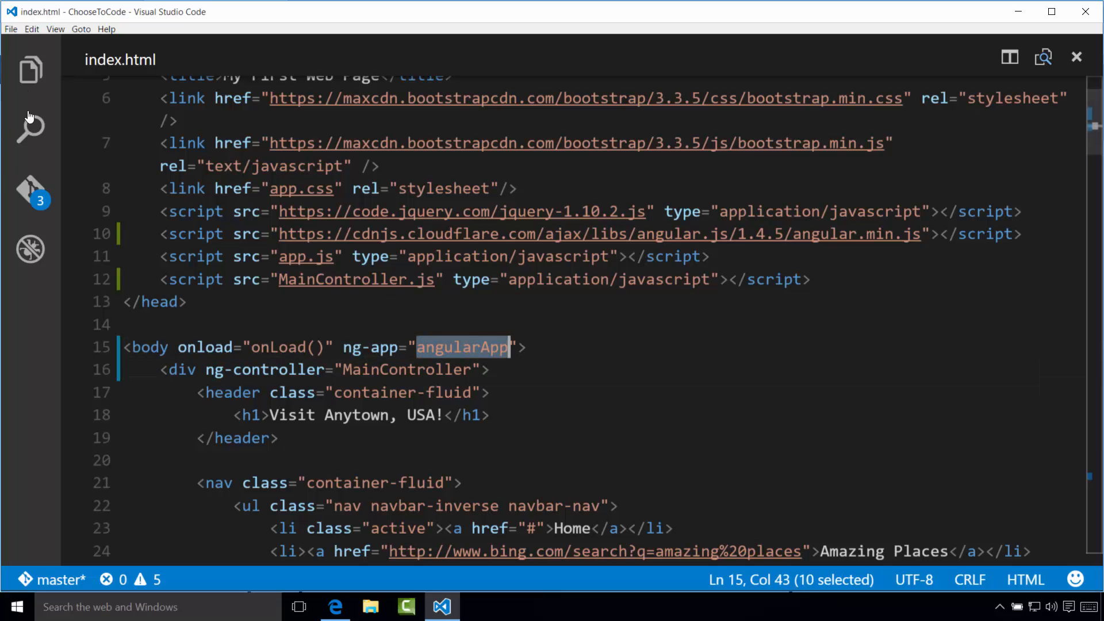
pyautogui.press('ctrl+p')
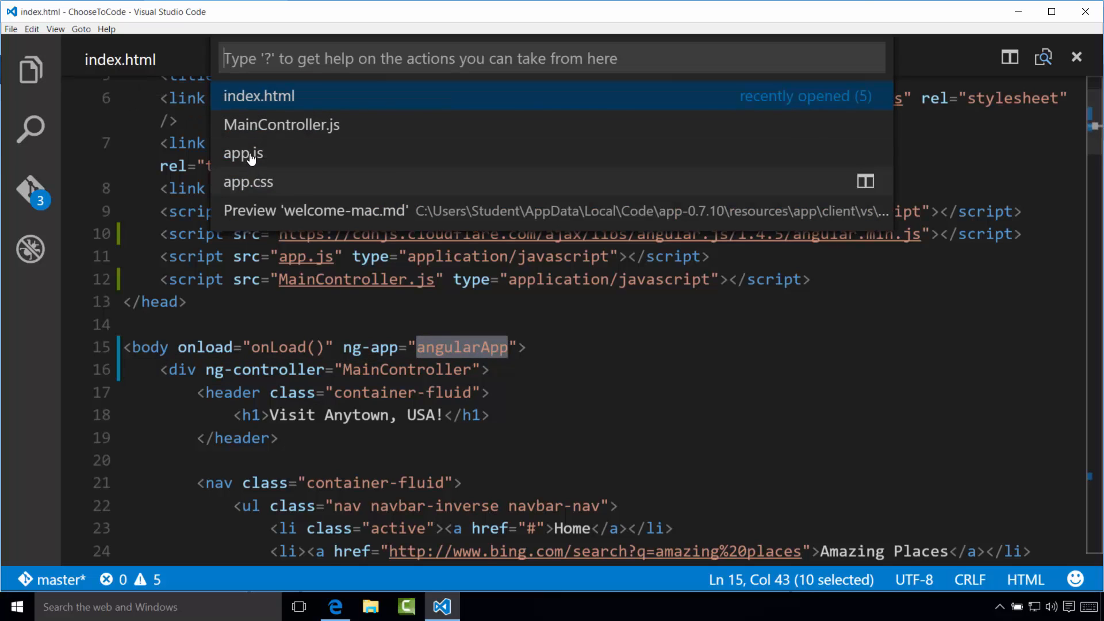
pyautogui.click(242, 153)
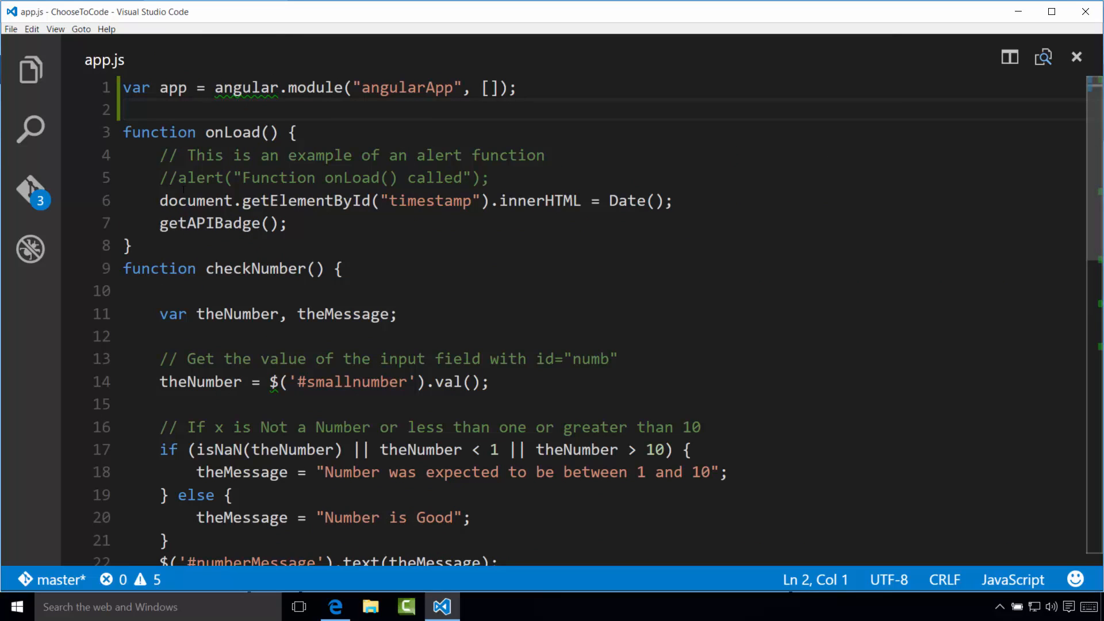
pyautogui.moveTo(252, 157)
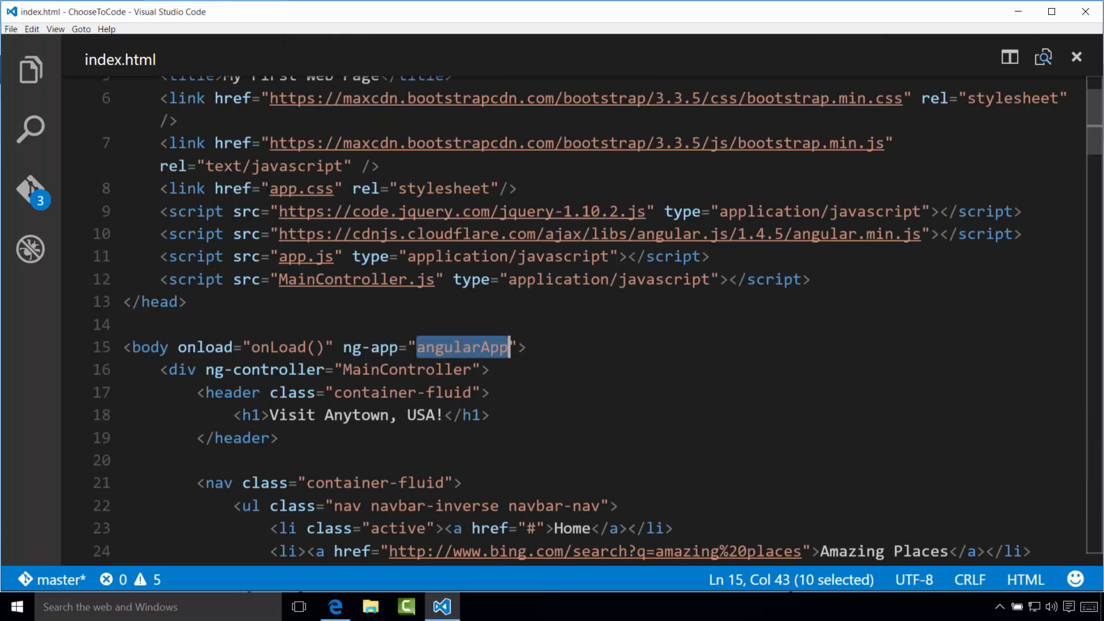
pyautogui.click(500, 347)
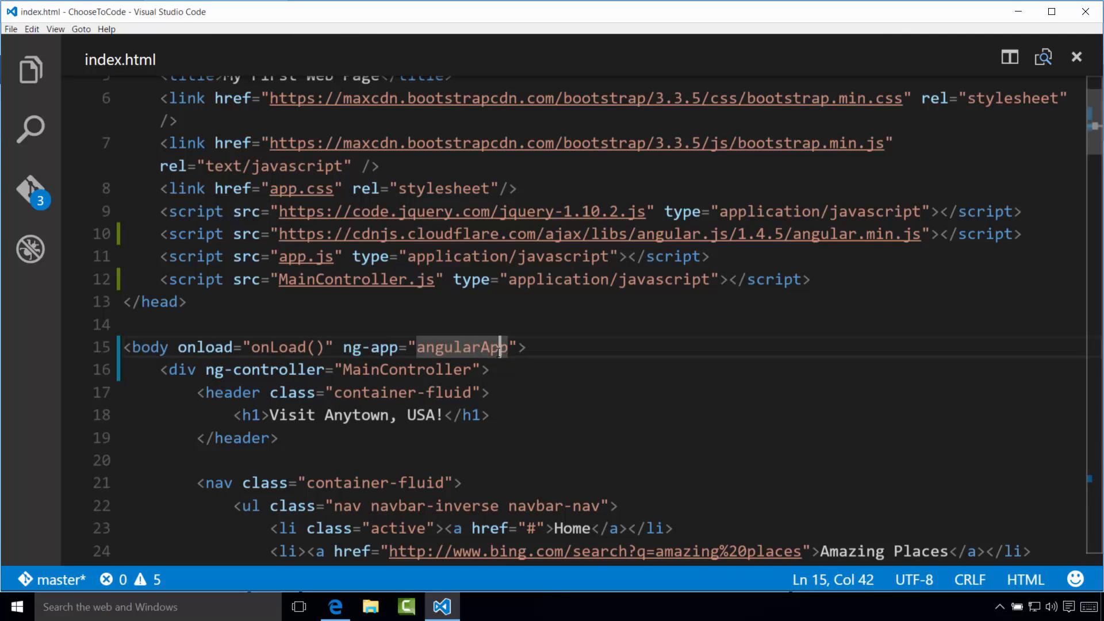
pyautogui.doubleClick(461, 347)
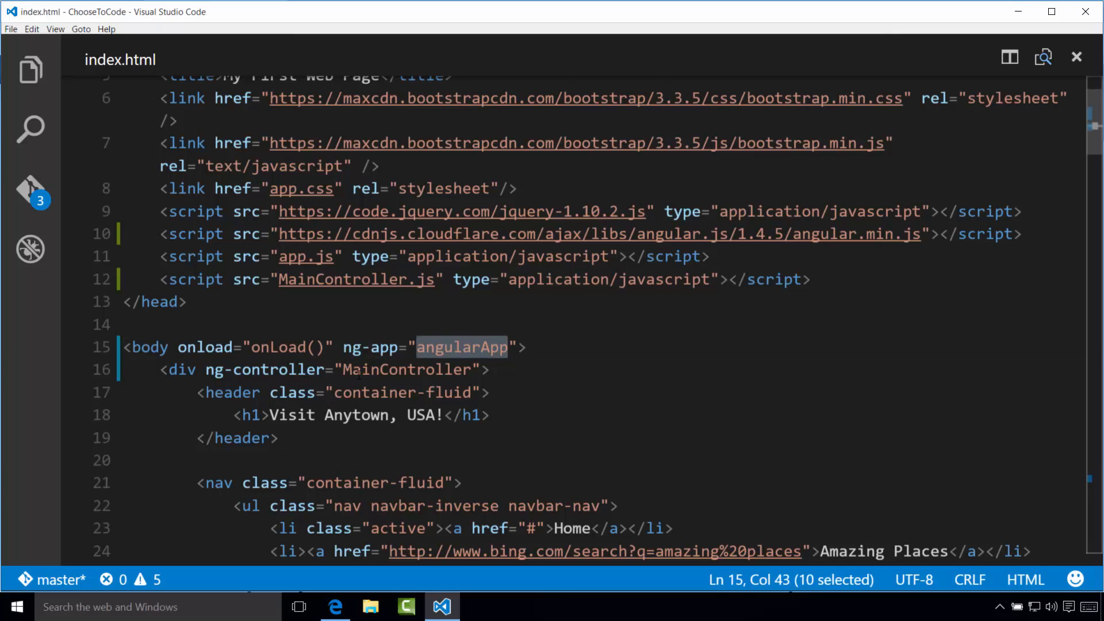
pyautogui.doubleClick(407, 369)
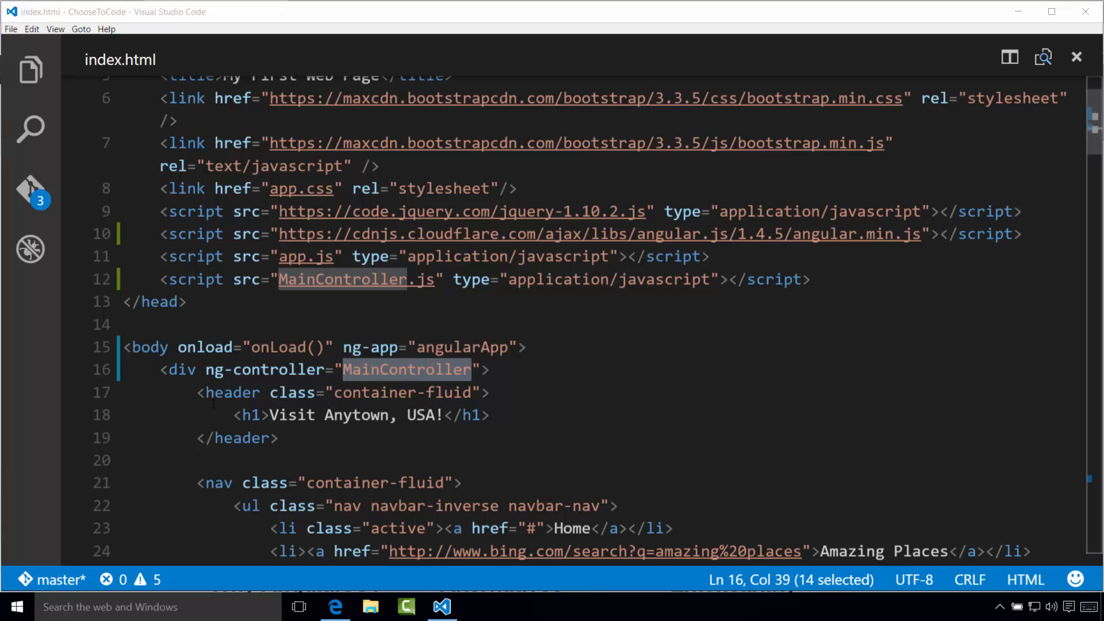
pyautogui.moveTo(225, 388)
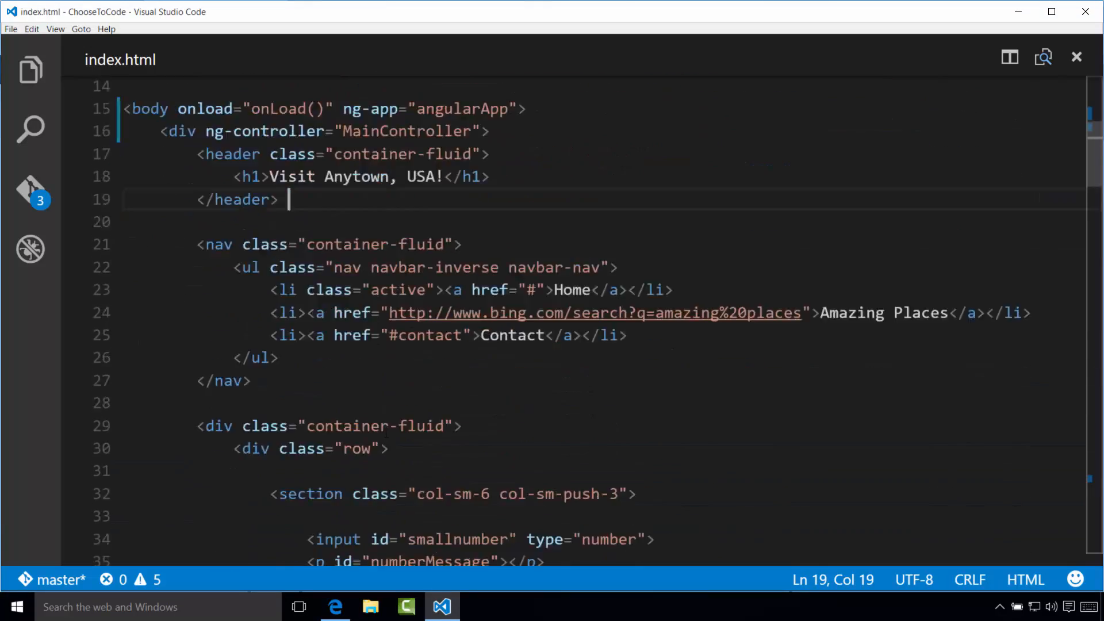
# Step: Replace the footer paragraph's id="timestamp" with the {{ timestamp }} expression and save index.html
pyautogui.scroll(-3)
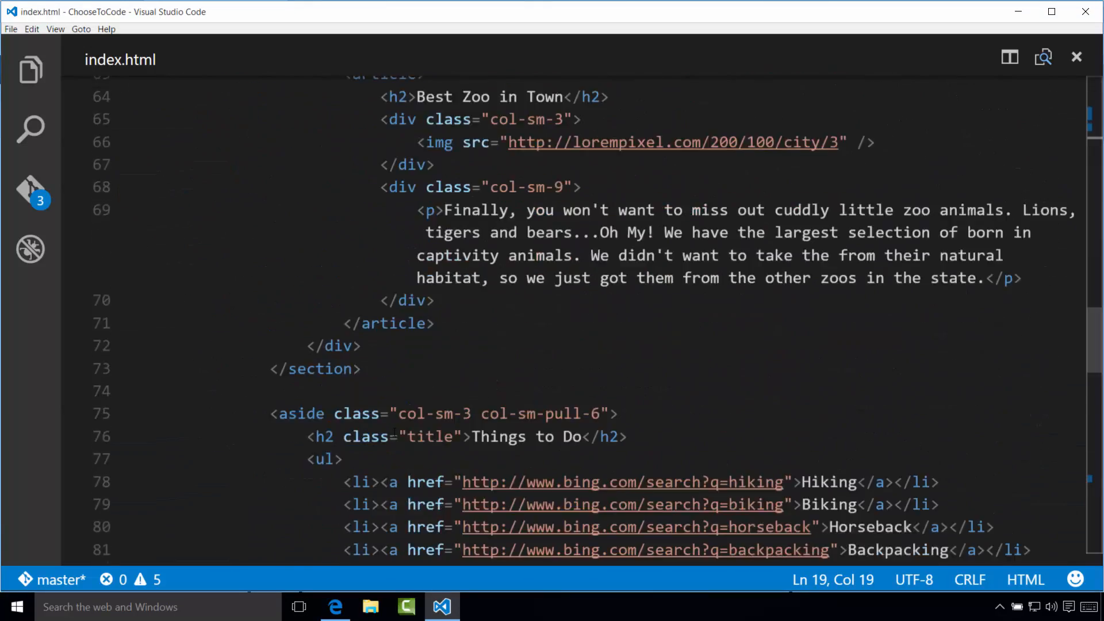
pyautogui.scroll(-3)
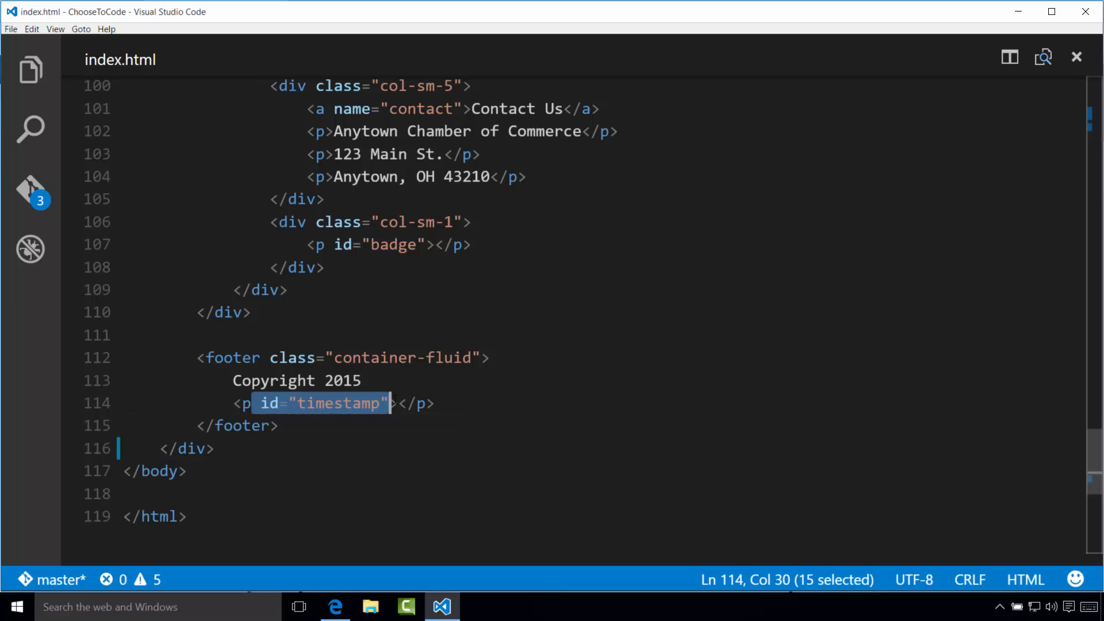
pyautogui.press('Delete')
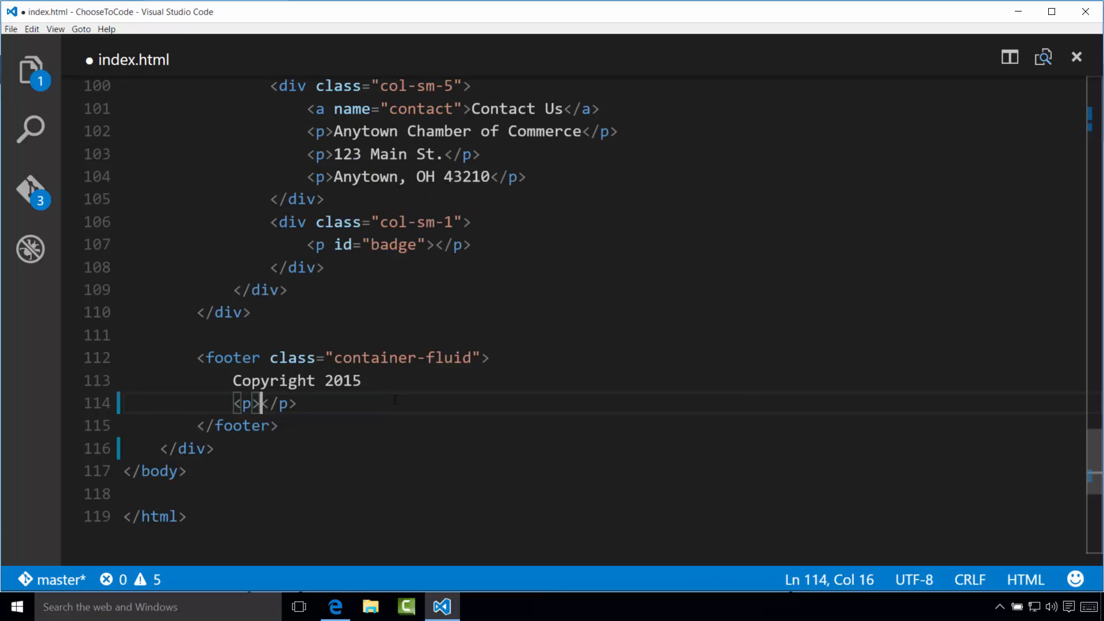
pyautogui.write('{{')
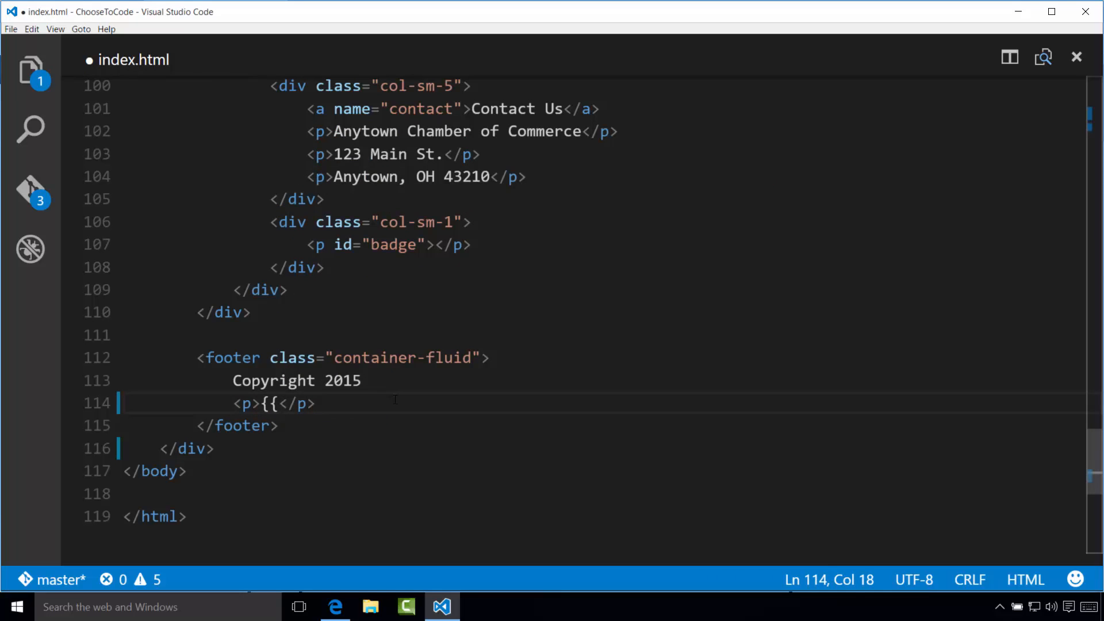
pyautogui.write('times')
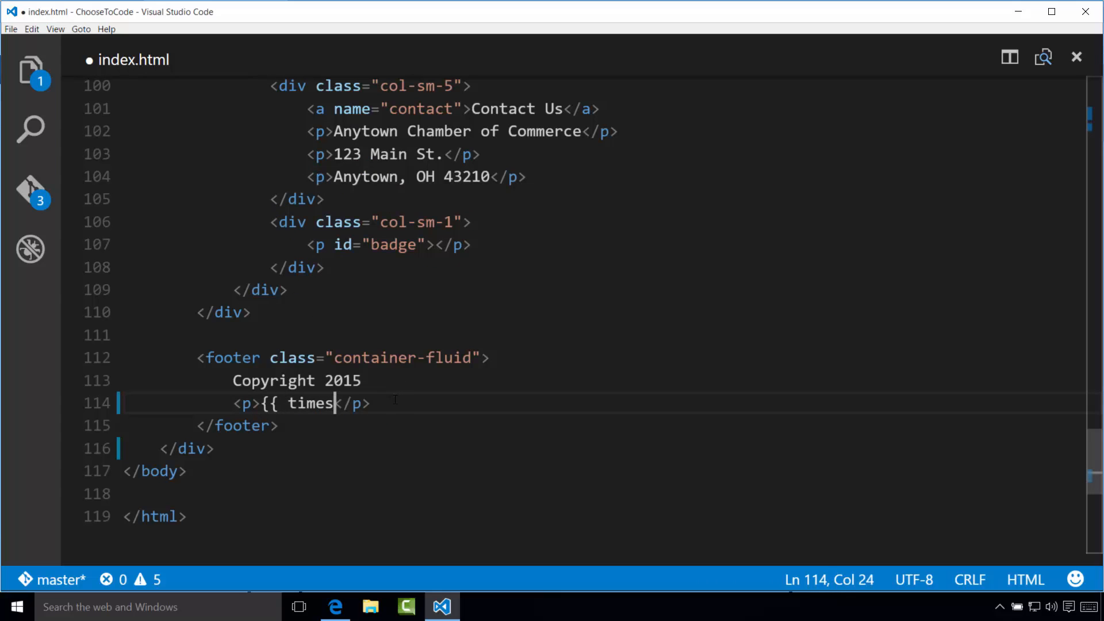
pyautogui.write('tamp }}')
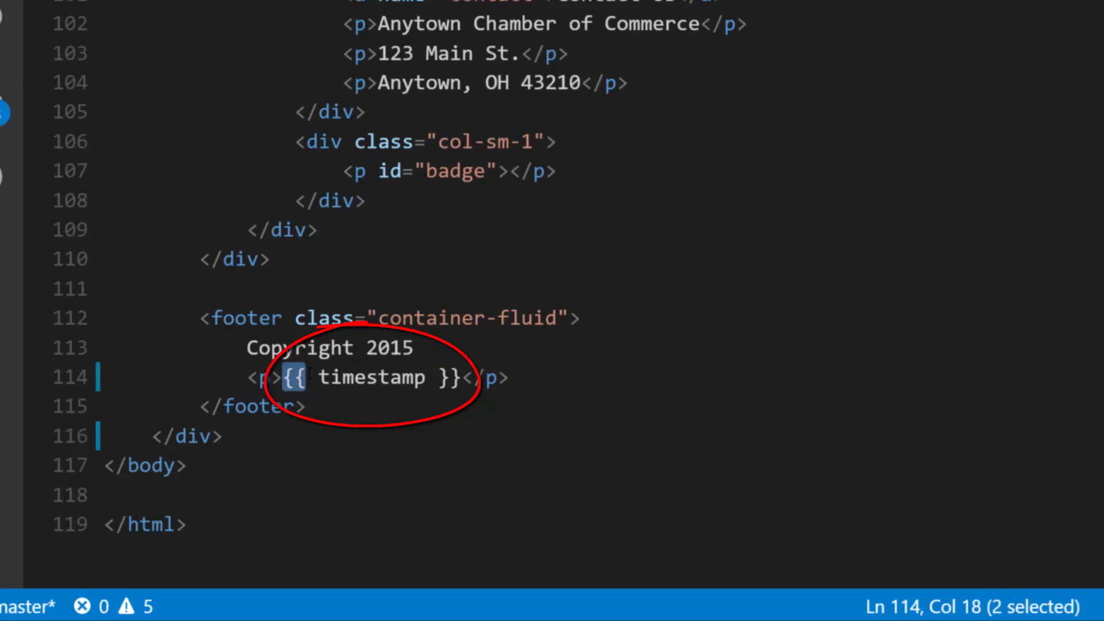
pyautogui.doubleClick(372, 377)
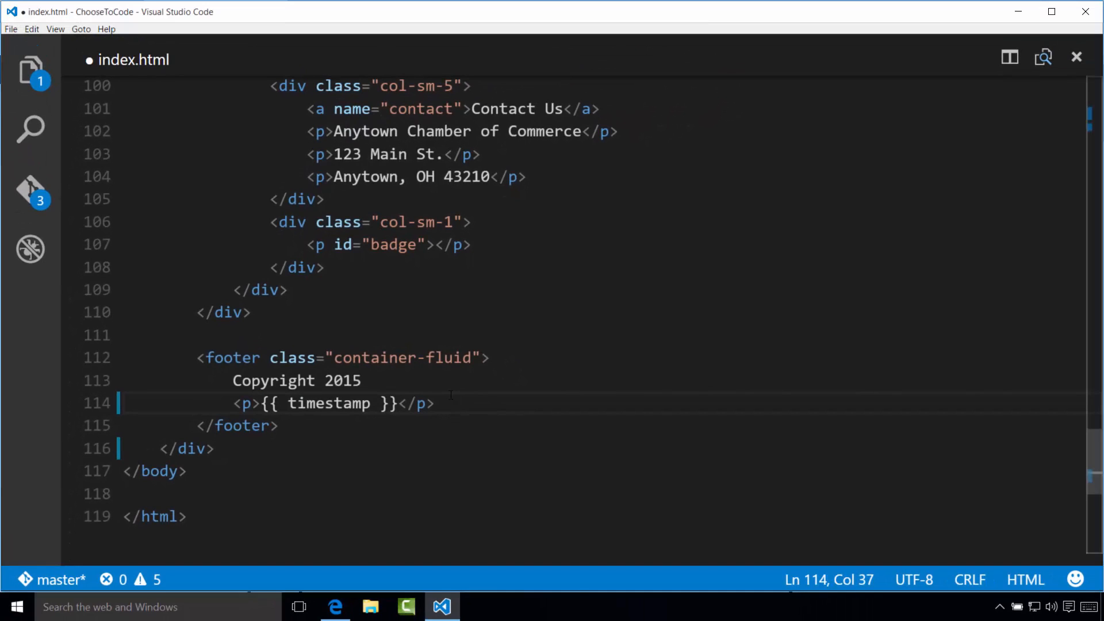
pyautogui.press('ctrl+s')
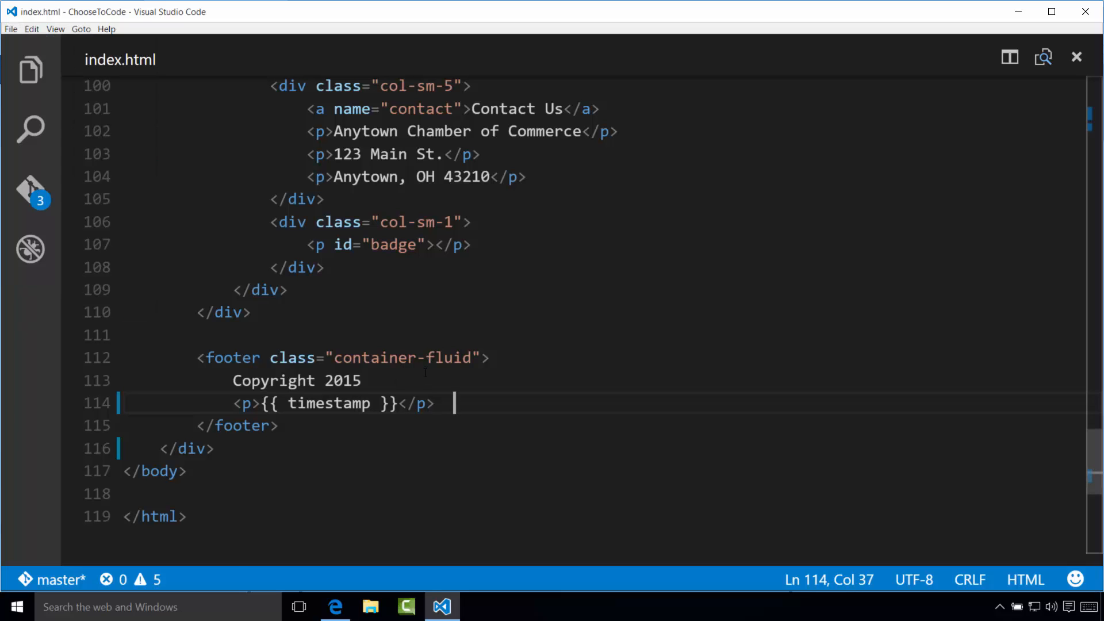
# Step: Load index.html in Edge and scroll to the footer showing the date and time under Copyright 2015
pyautogui.click(370, 606)
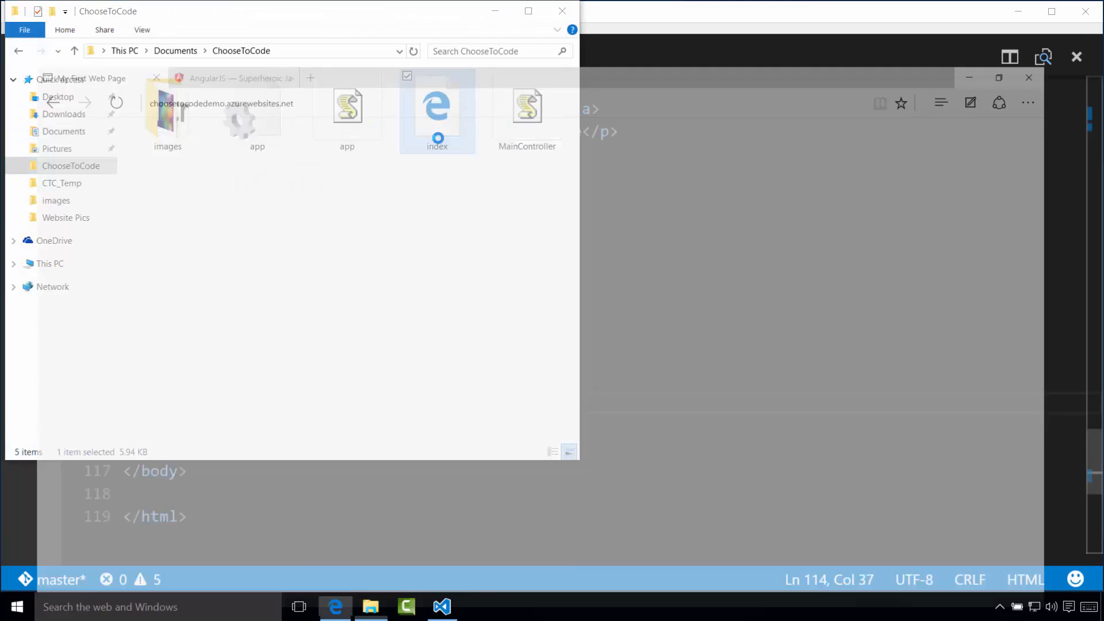
pyautogui.doubleClick(437, 109)
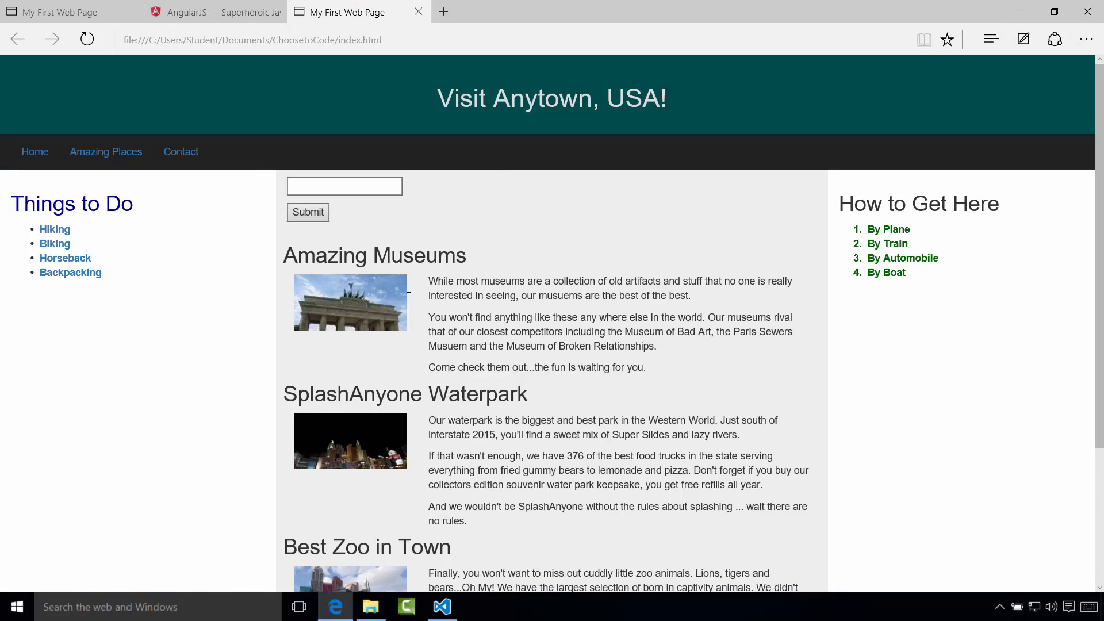
pyautogui.moveTo(456, 312)
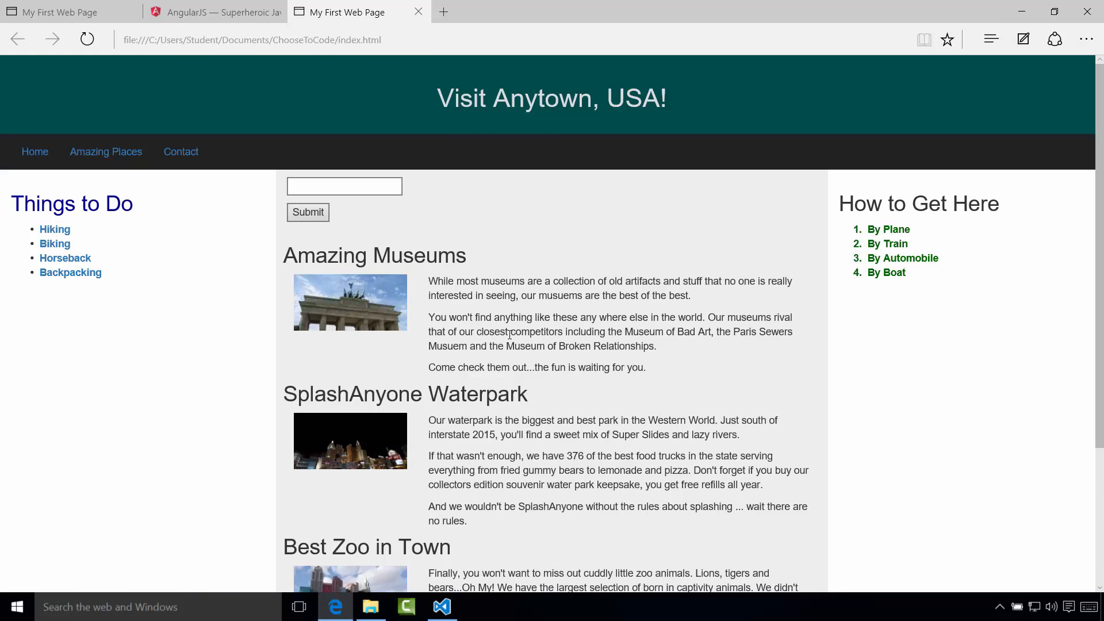
pyautogui.scroll(-3)
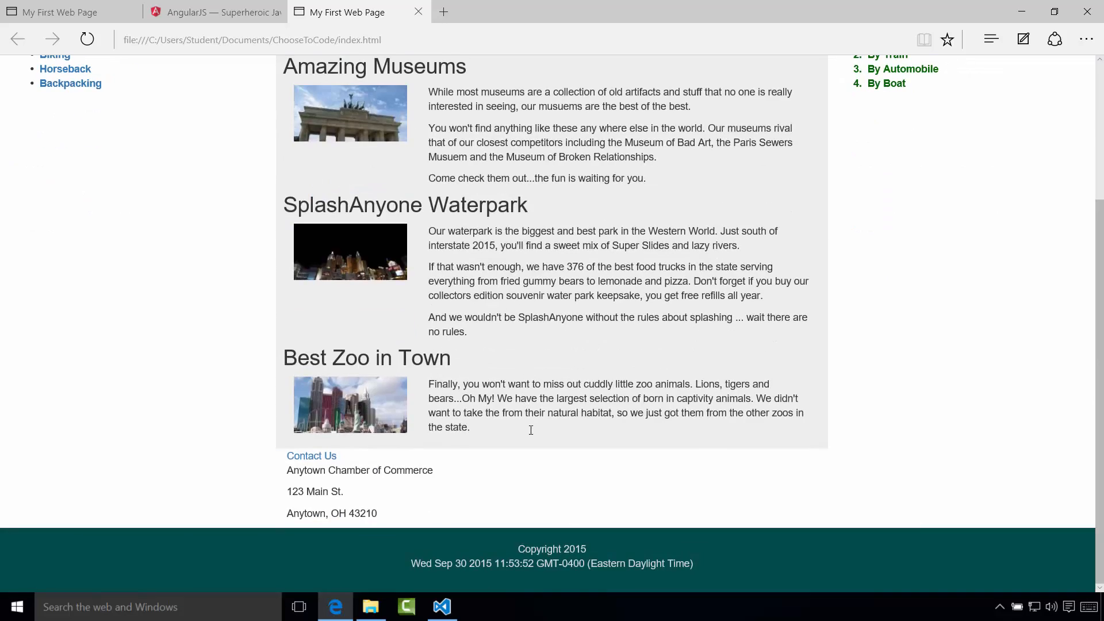
pyautogui.moveTo(696, 561)
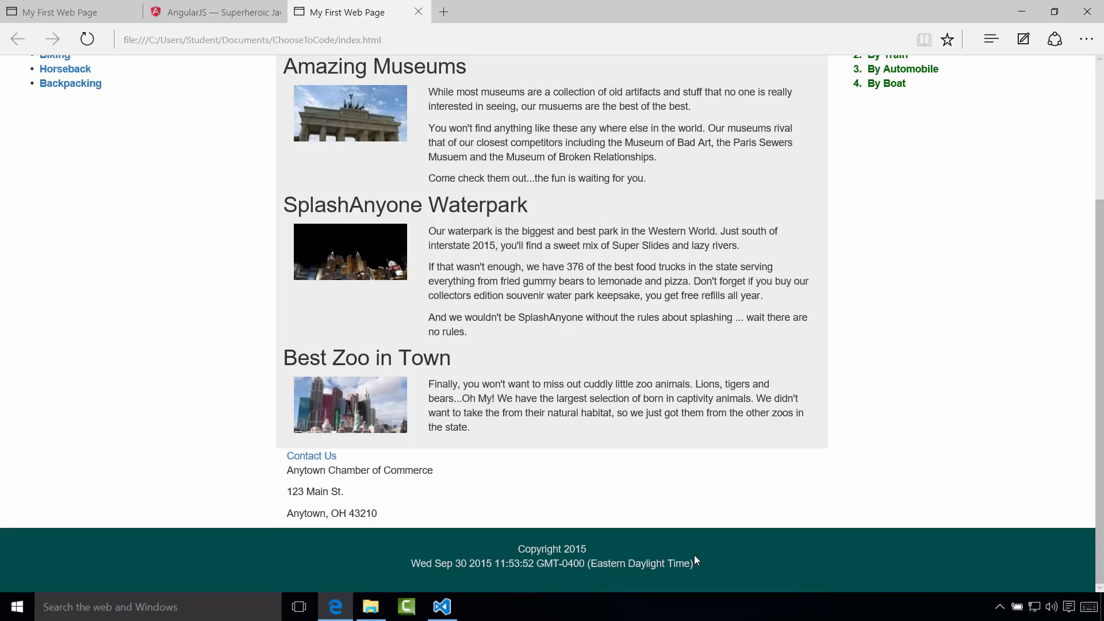
pyautogui.moveTo(694, 544)
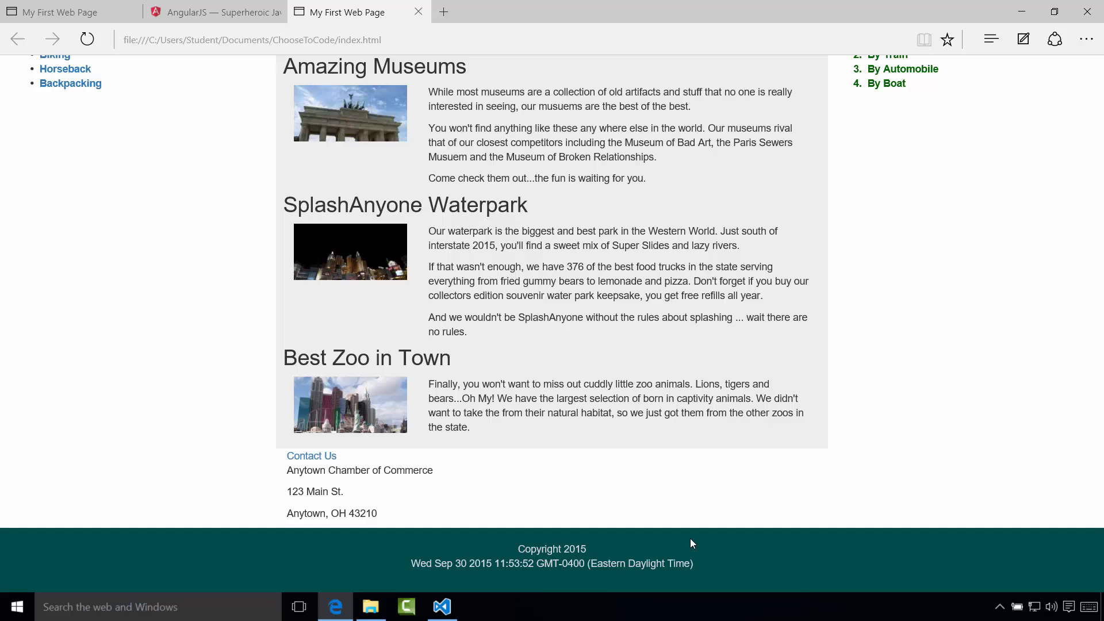
pyautogui.moveTo(666, 488)
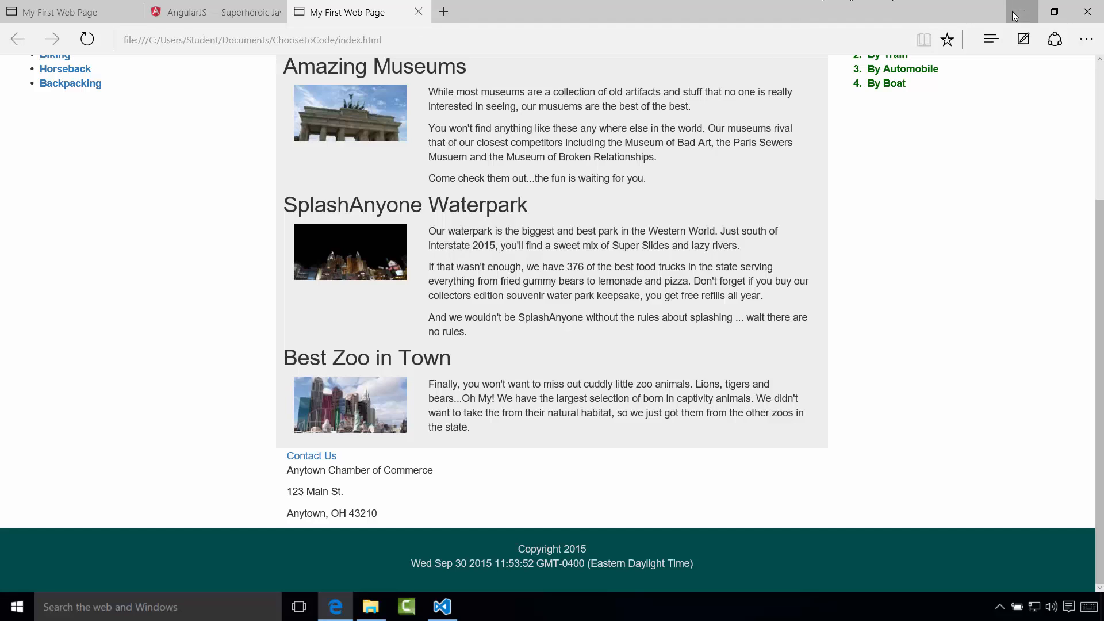
# Step: Delete the comments and old timestamp line from onLoad in app.js so only getAPIBadge remains, and save
pyautogui.click(442, 606)
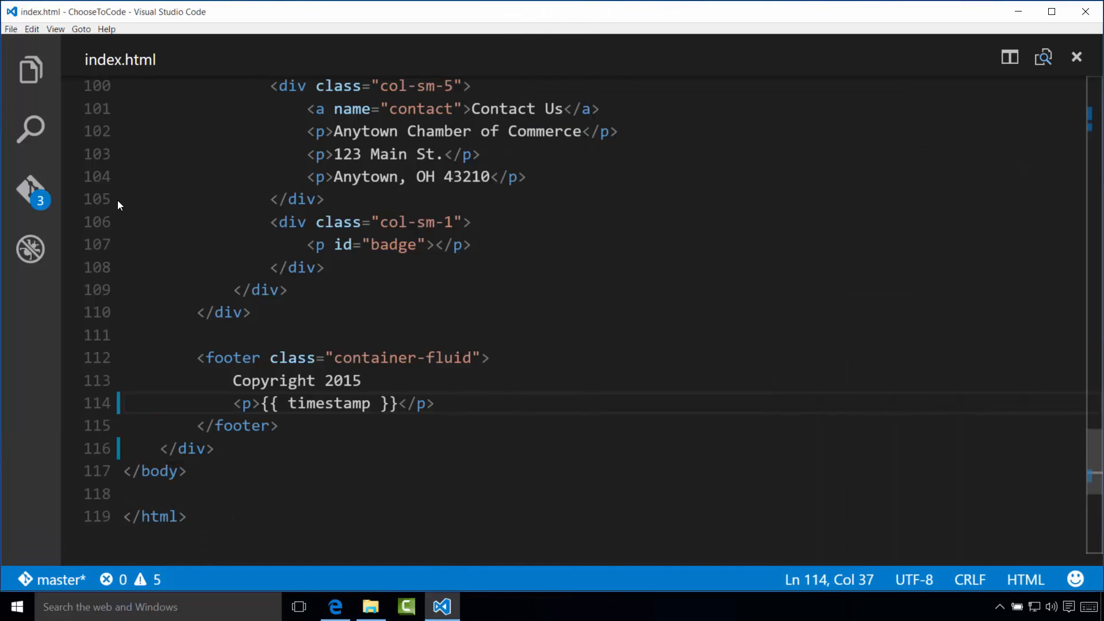
pyautogui.press('ctrl+p')
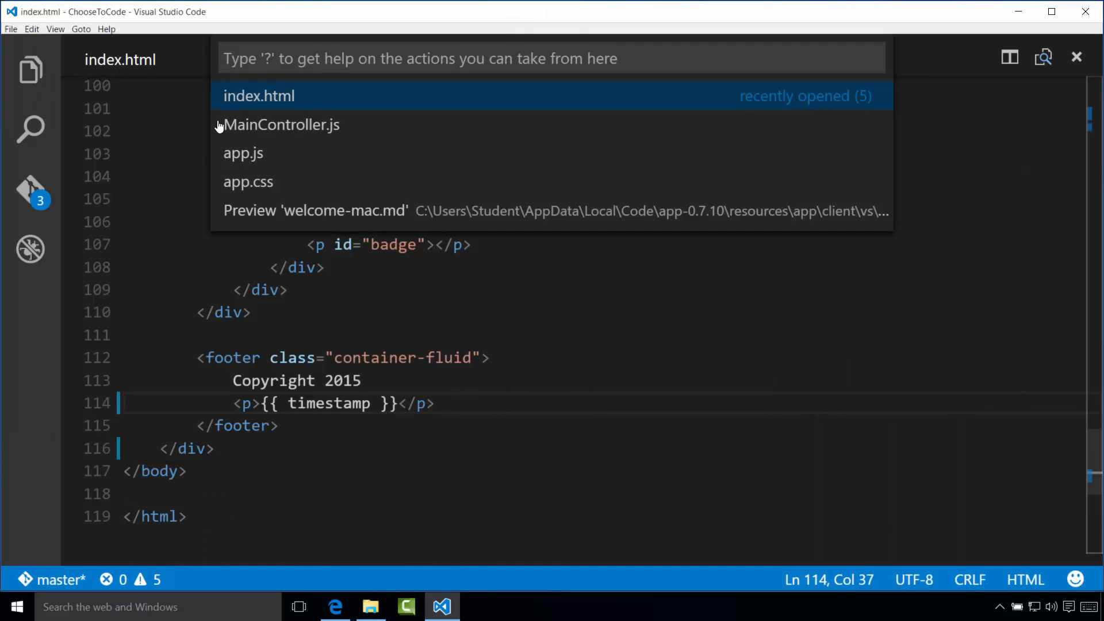
pyautogui.click(242, 153)
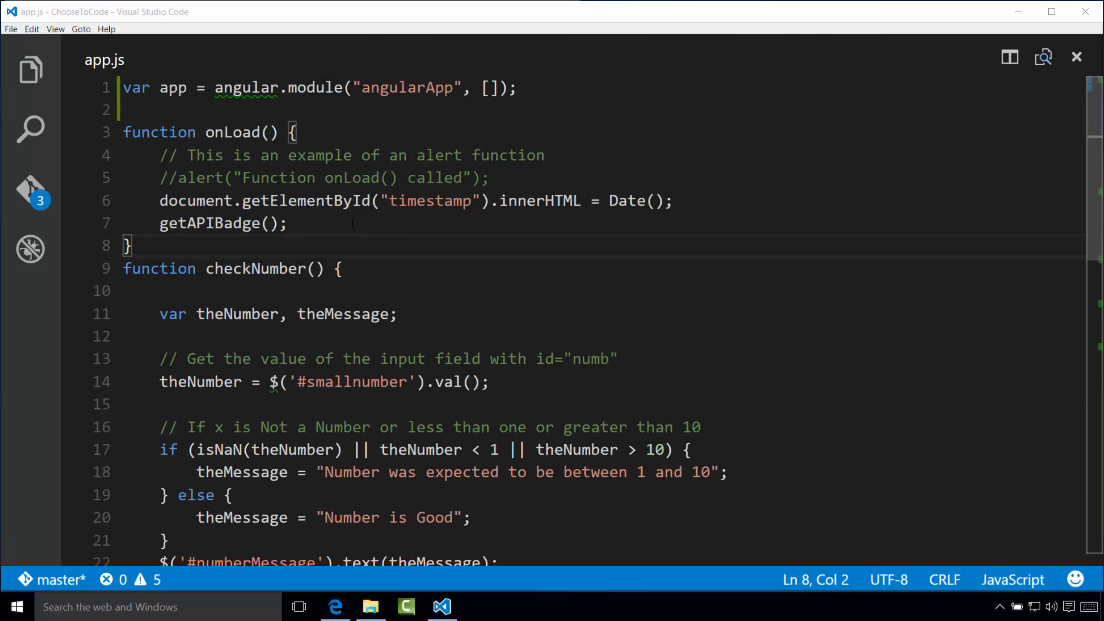
pyautogui.moveTo(159, 201); pyautogui.dragTo(279, 200)
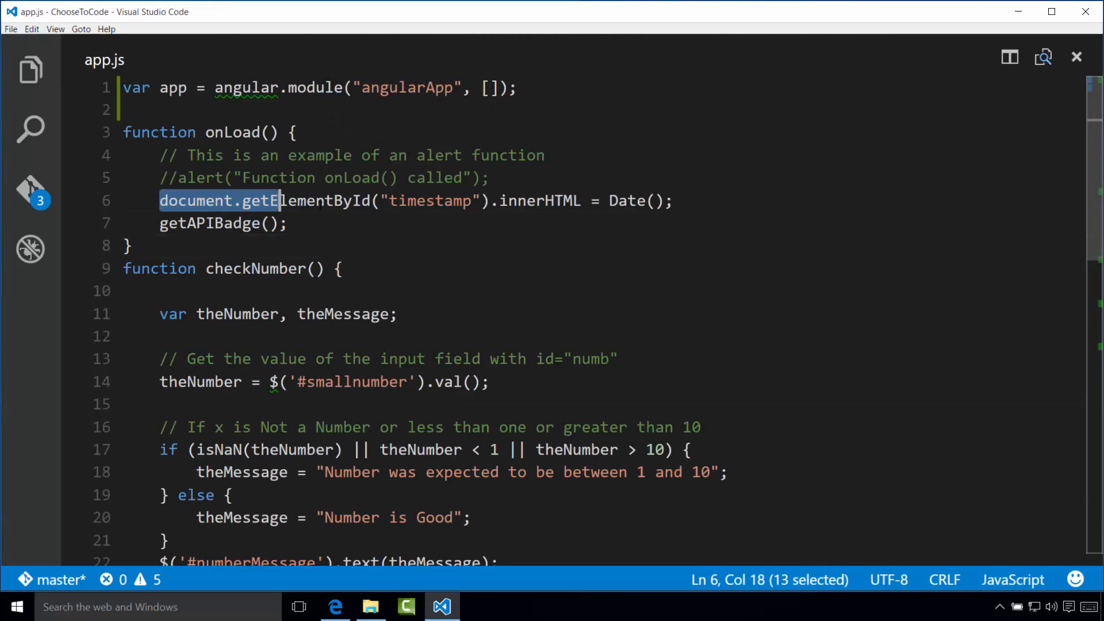
pyautogui.press('Delete')
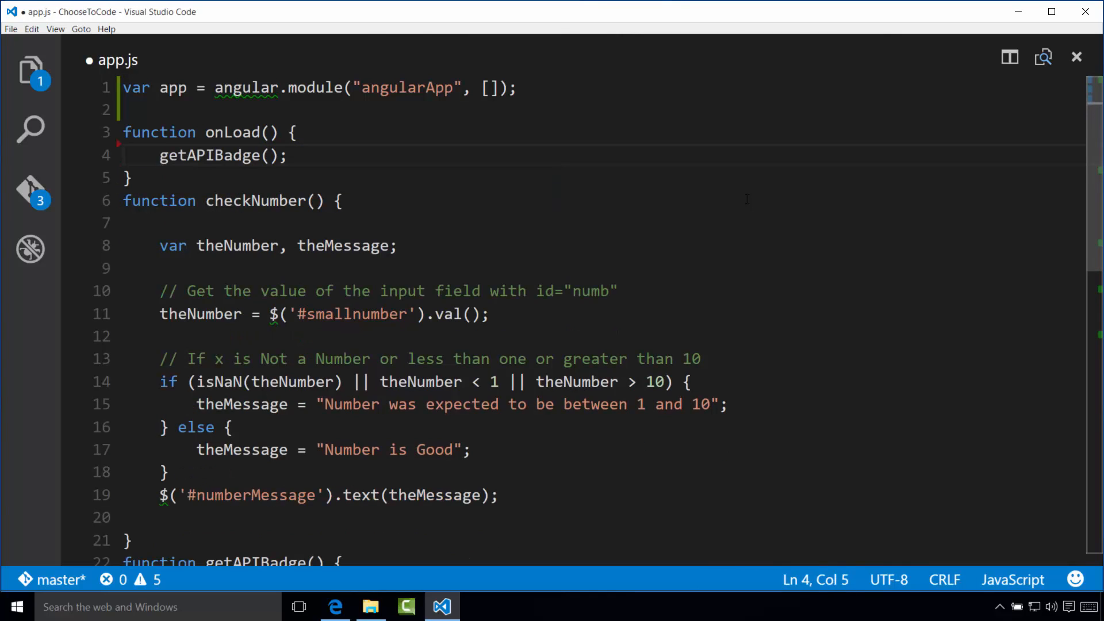
pyautogui.press('ctrl+s')
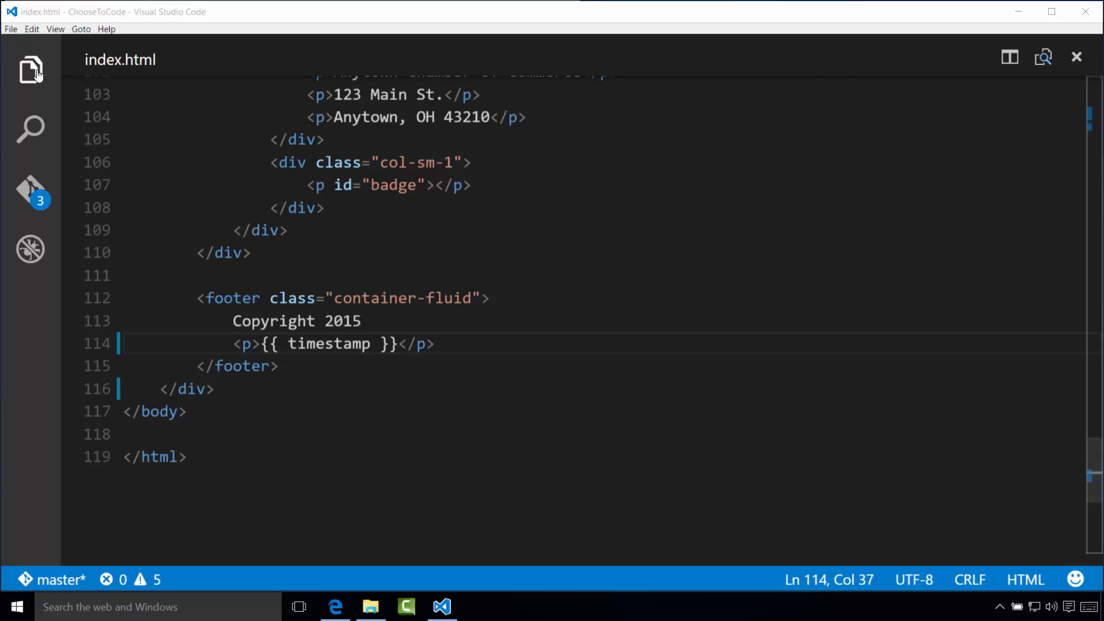
# Step: Show the Explorer listing app.css, app.js, index.html and MainController.js
pyautogui.click(30, 70)
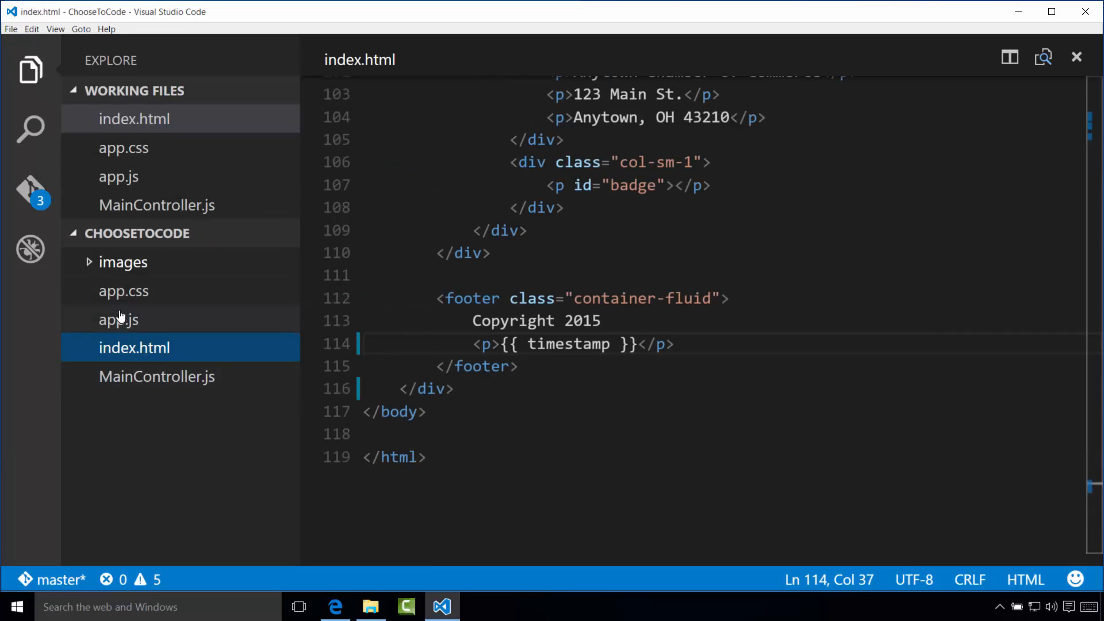
pyautogui.moveTo(123, 291)
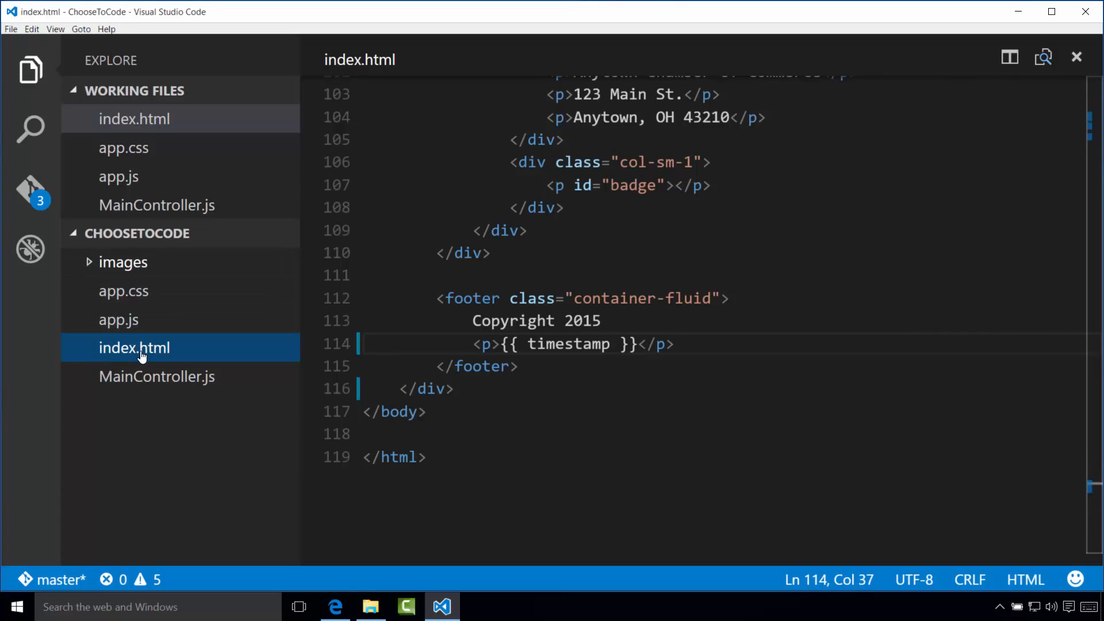
pyautogui.moveTo(140, 332)
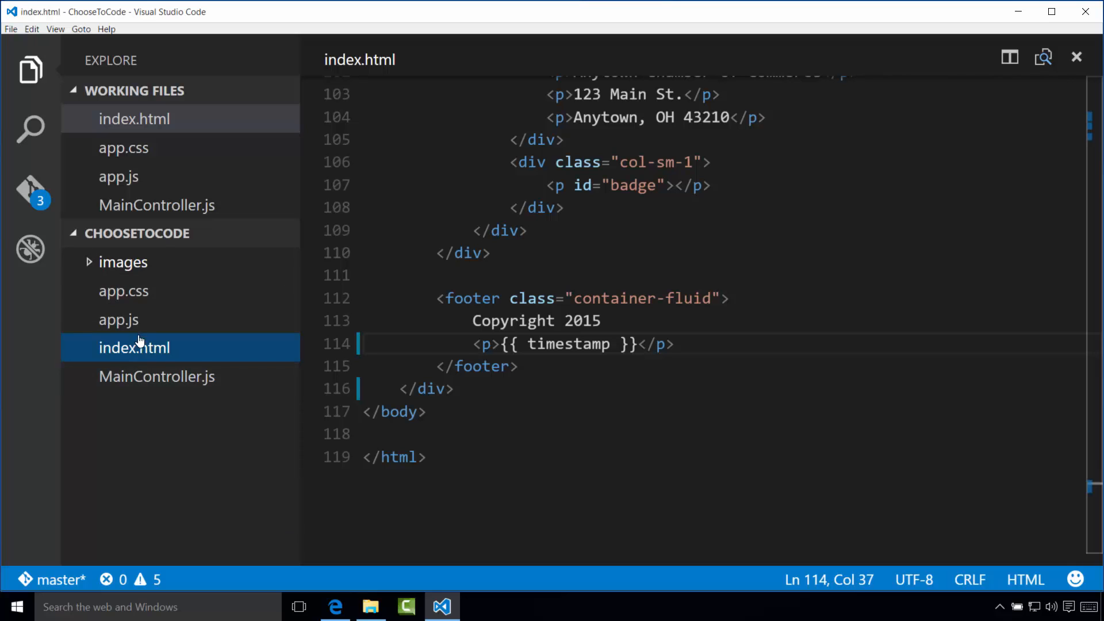
pyautogui.moveTo(114, 271)
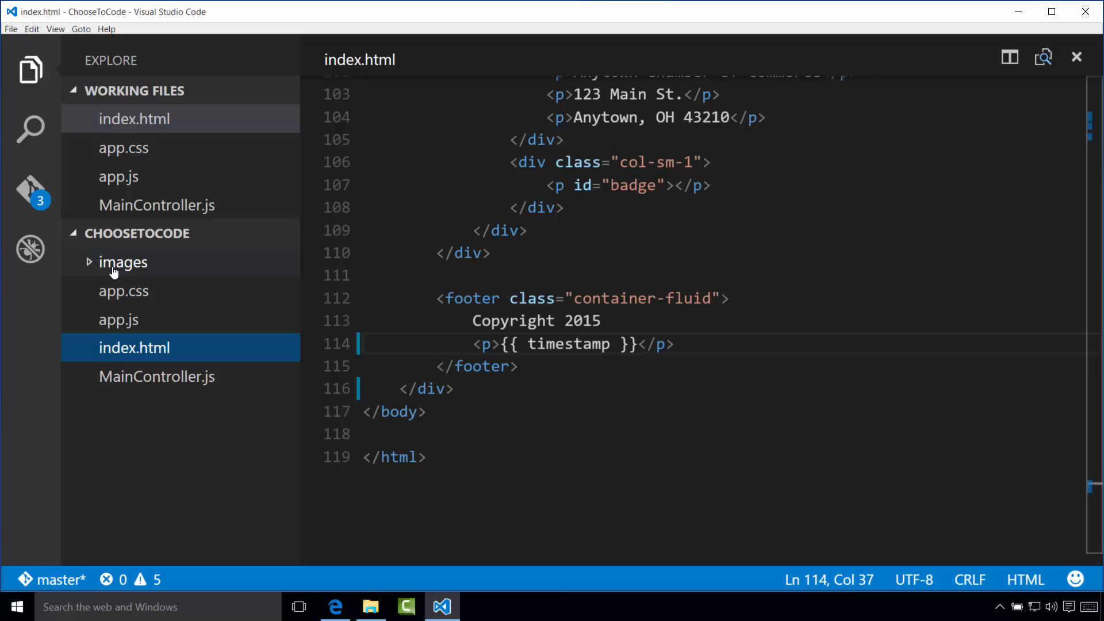
pyautogui.moveTo(133, 224)
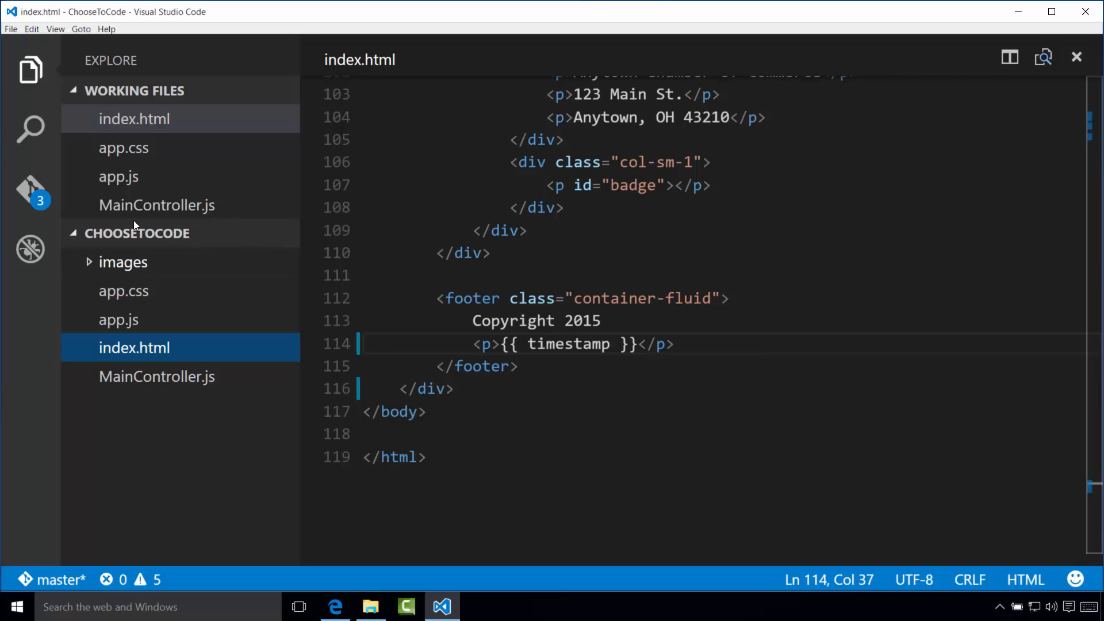
pyautogui.moveTo(208, 234)
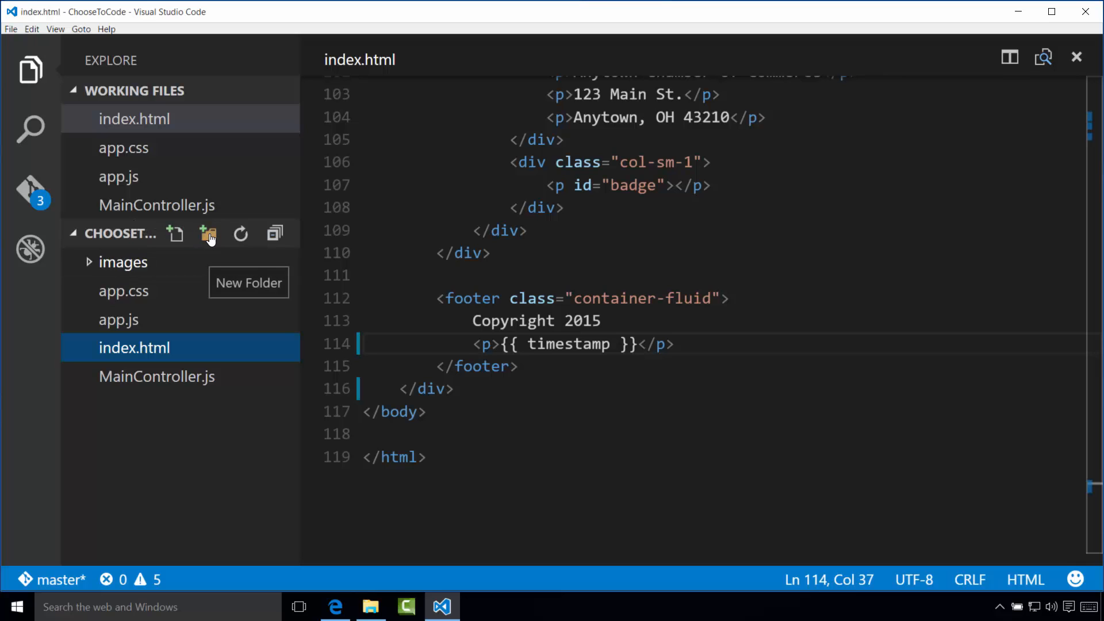
# Step: Create a scripts folder holding app.js and MainController.js
pyautogui.click(208, 233)
pyautogui.write('scripts')
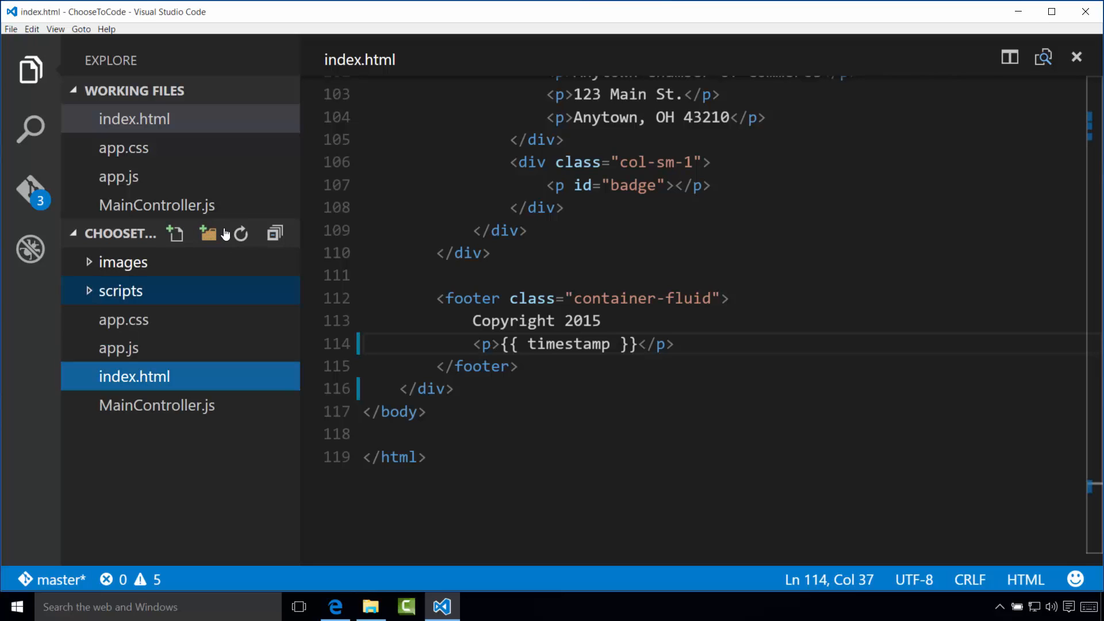
pyautogui.moveTo(129, 362)
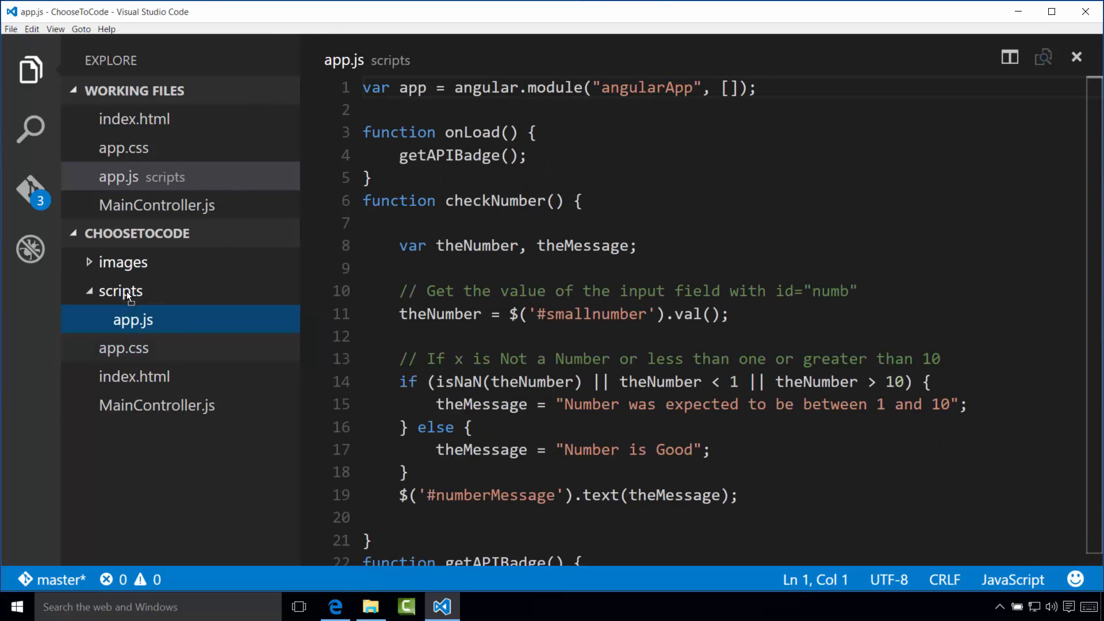
pyautogui.click(158, 405)
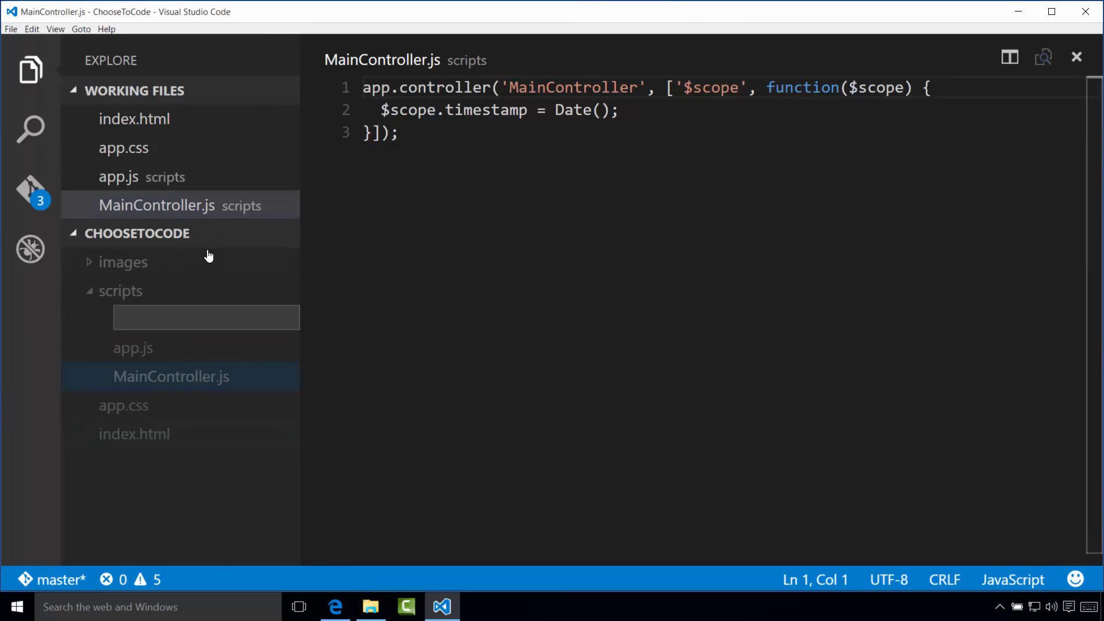
pyautogui.click(134, 434)
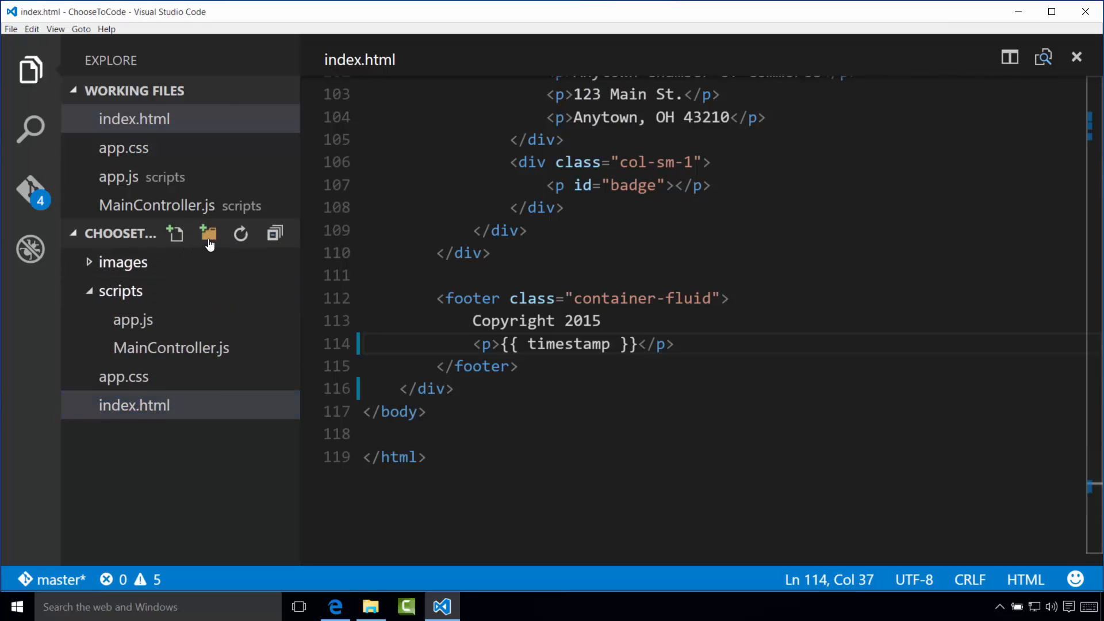
# Step: Create a content folder holding app.css and bring index.html back into view
pyautogui.click(208, 233)
pyautogui.write('content')
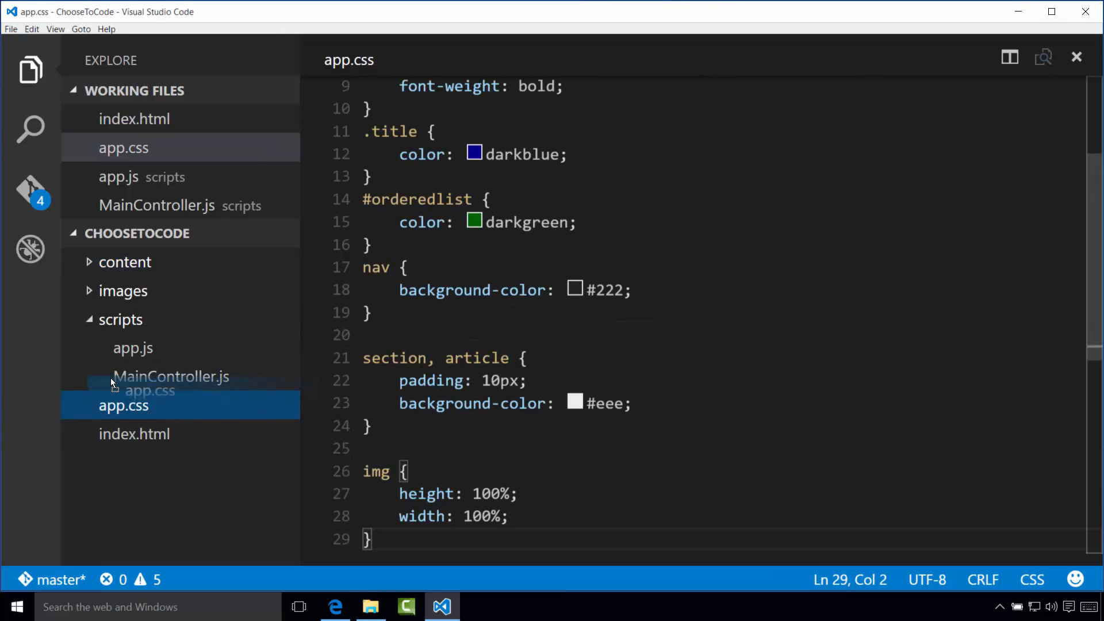
pyautogui.click(125, 262)
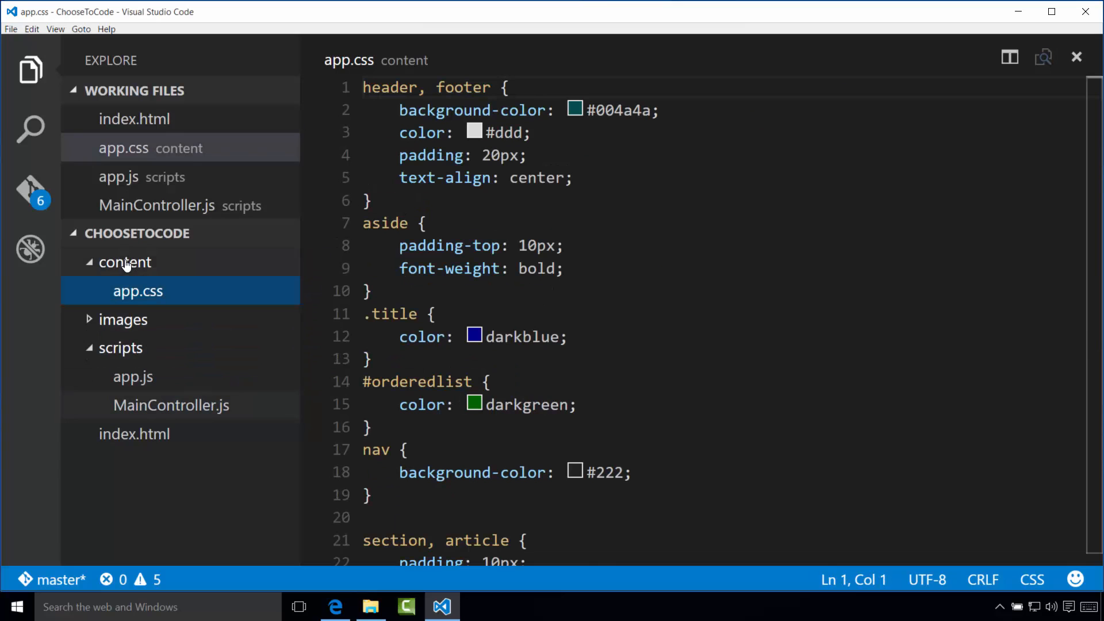
pyautogui.click(135, 434)
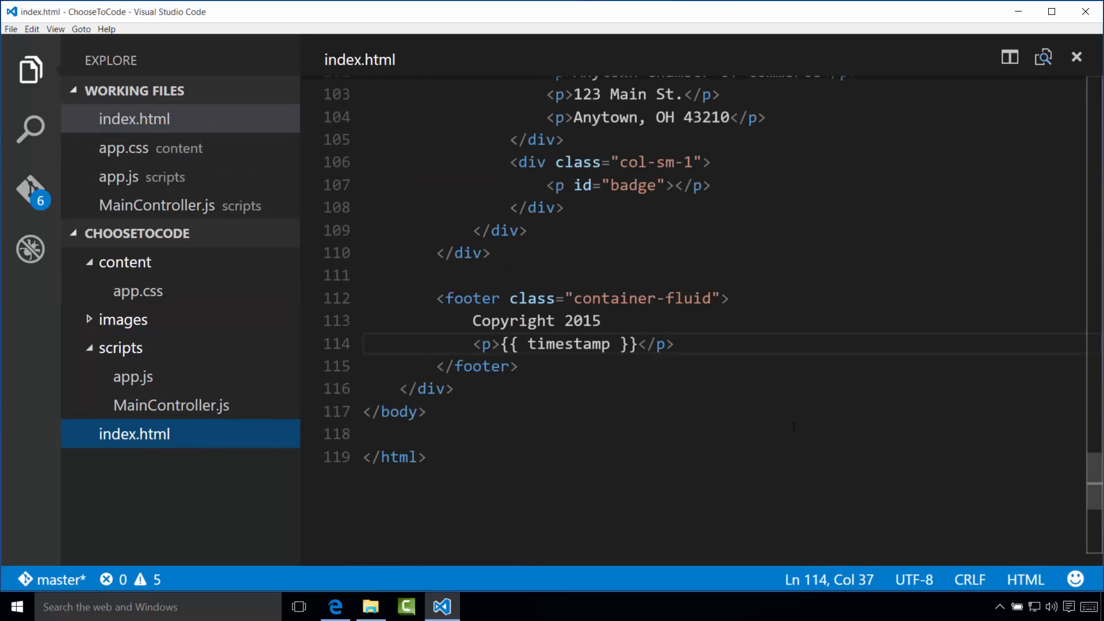
pyautogui.scroll(3)
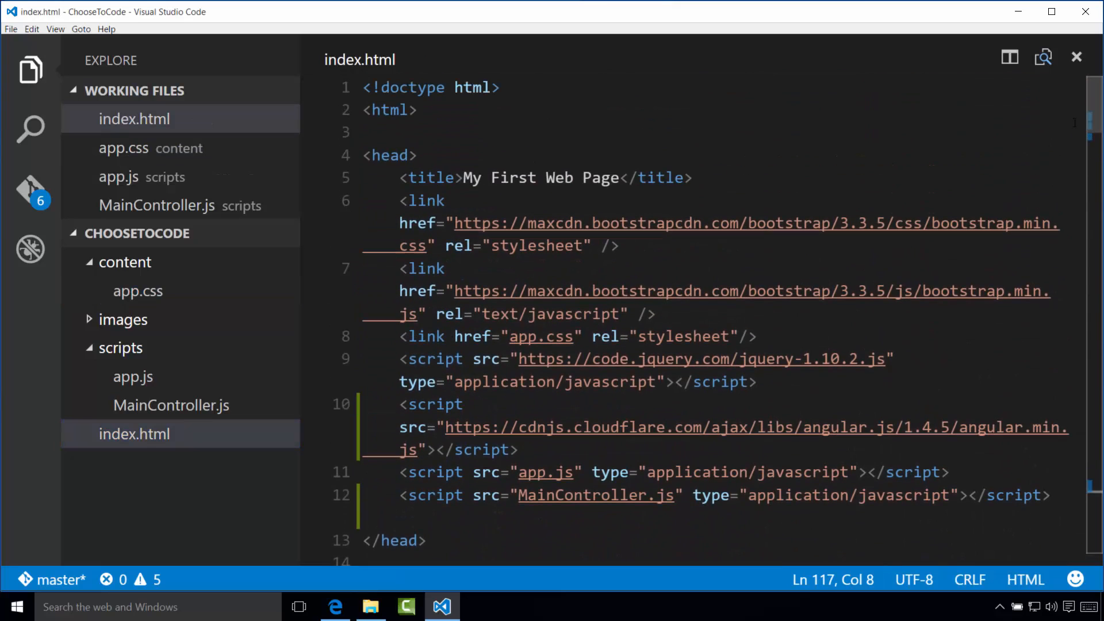
# Step: Point the stylesheet link on line 8 to content/app.css
pyautogui.click(30, 69)
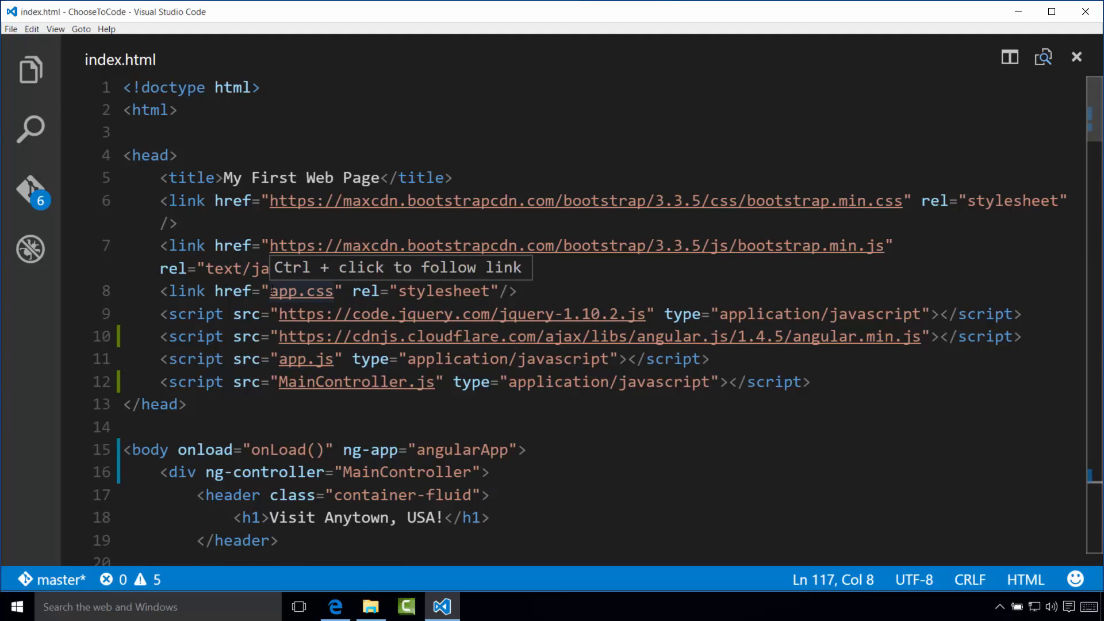
pyautogui.click(289, 291)
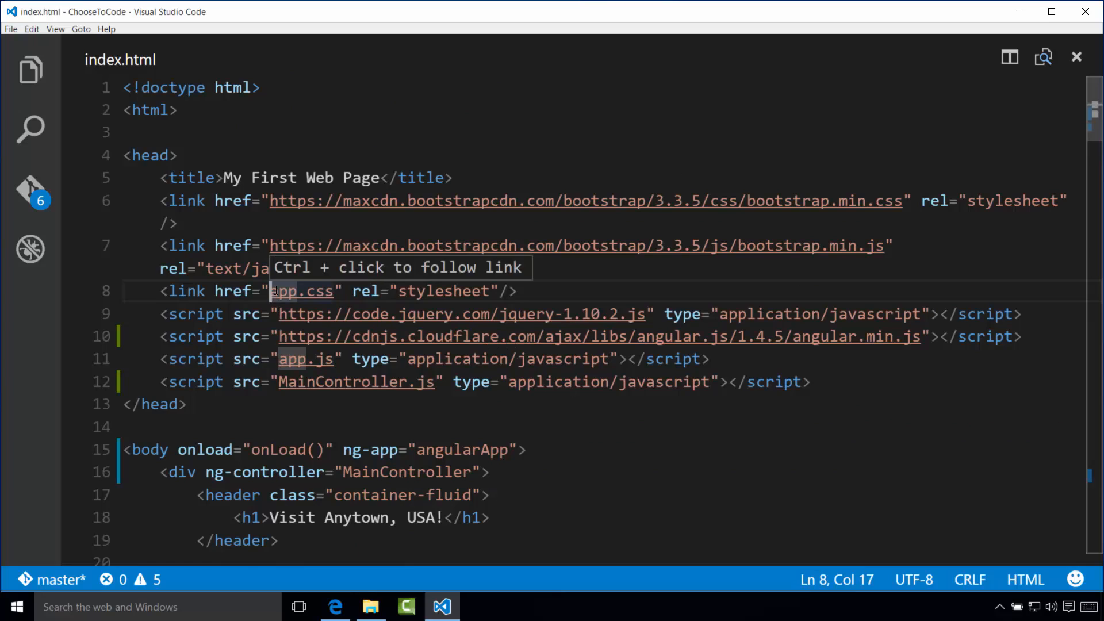
pyautogui.write('content/')
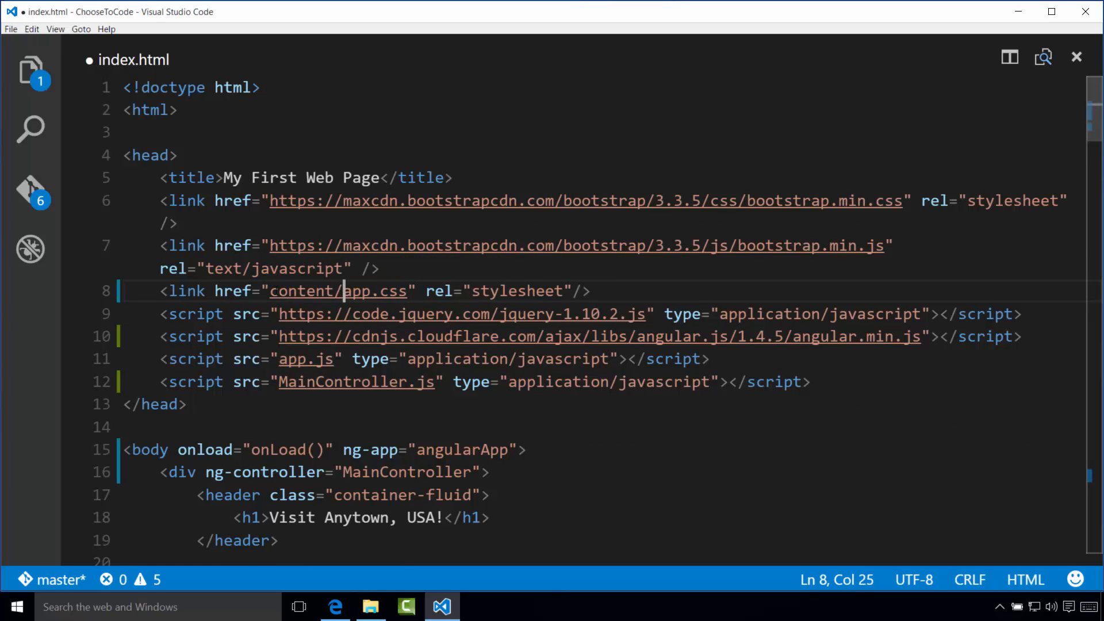